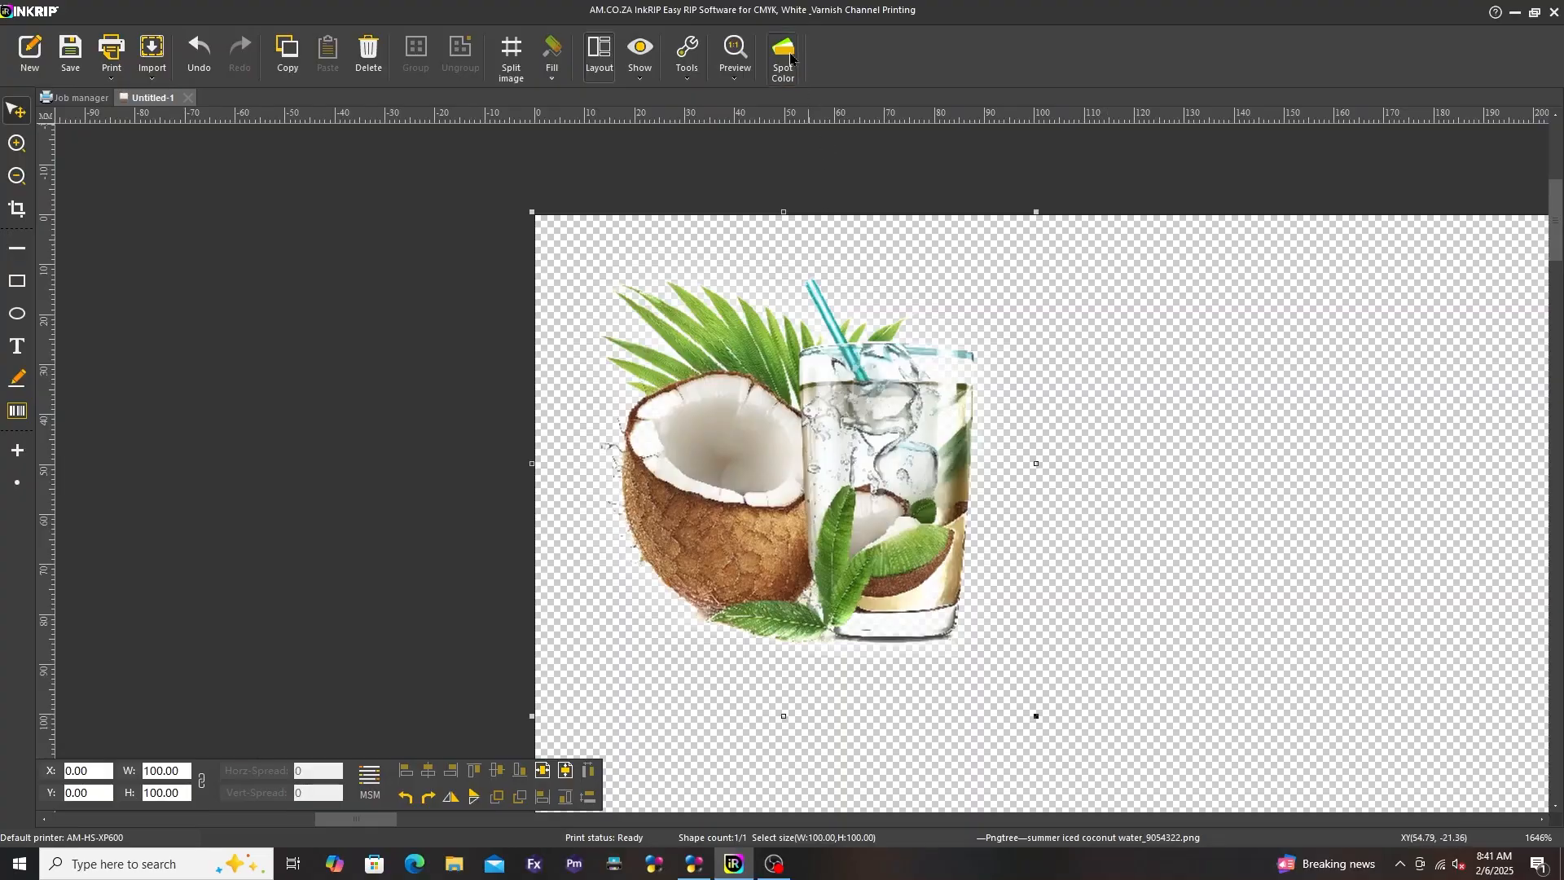
- In Spot Color, set Spot1's white data source to Empty and close the dialog
left_click(783, 55)
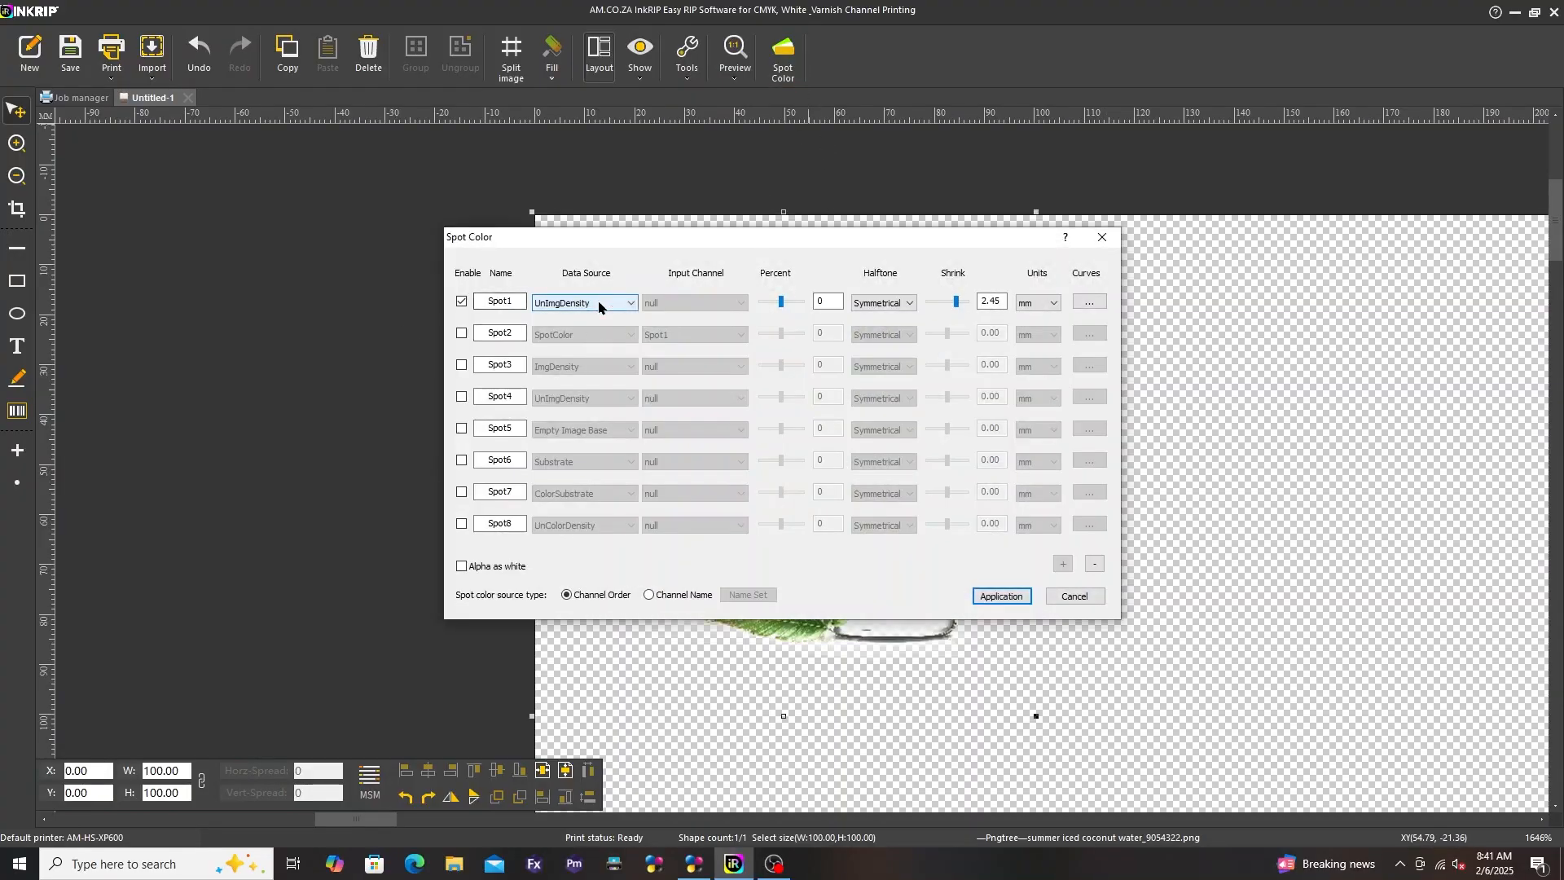
left_click(630, 303)
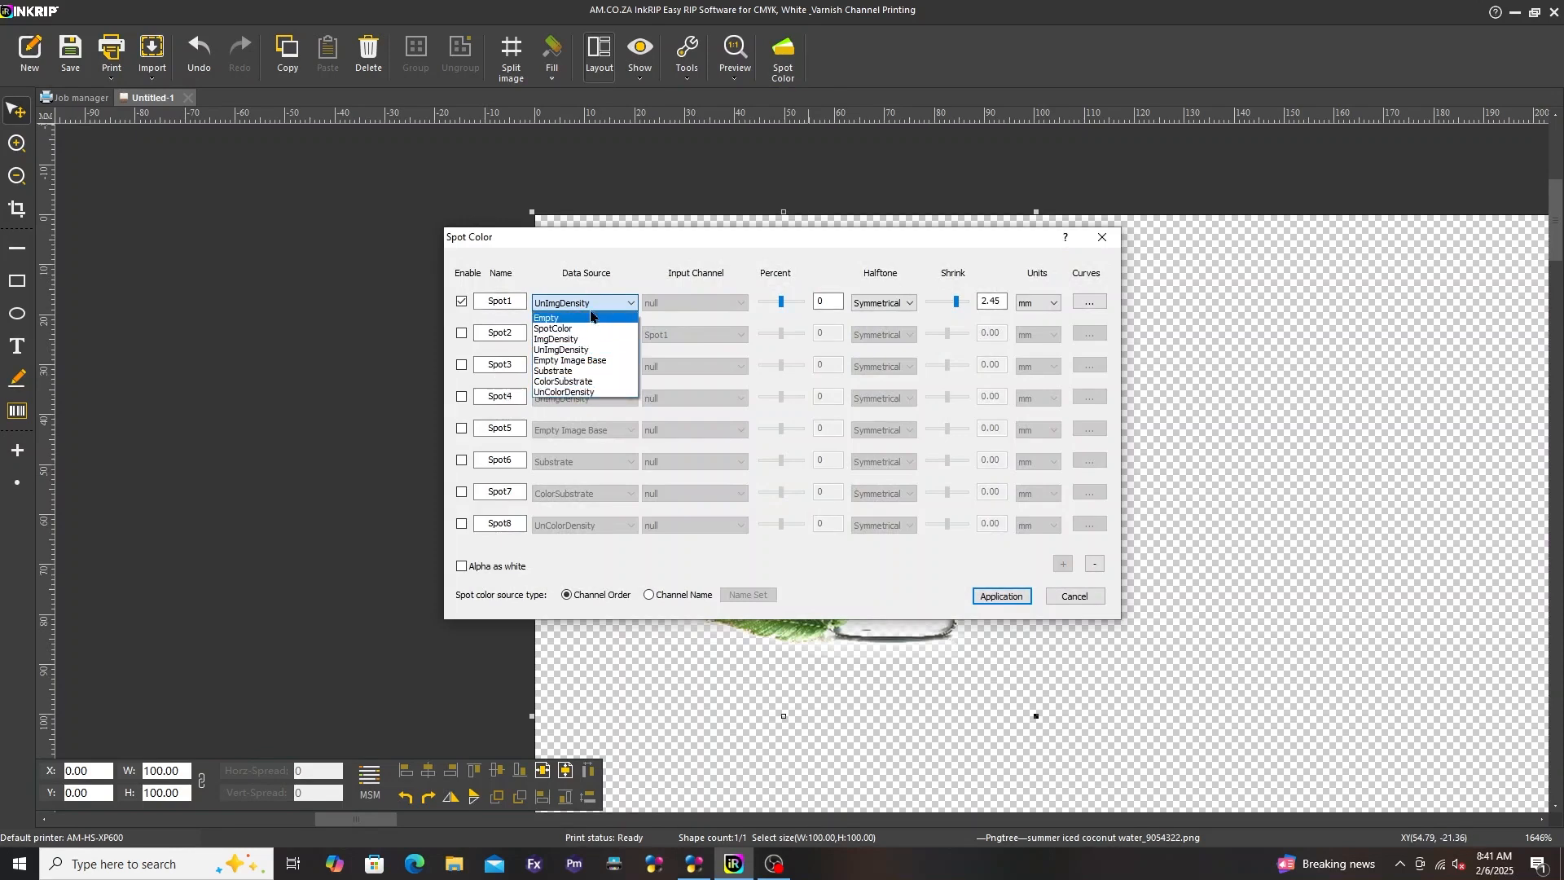
left_click(547, 317)
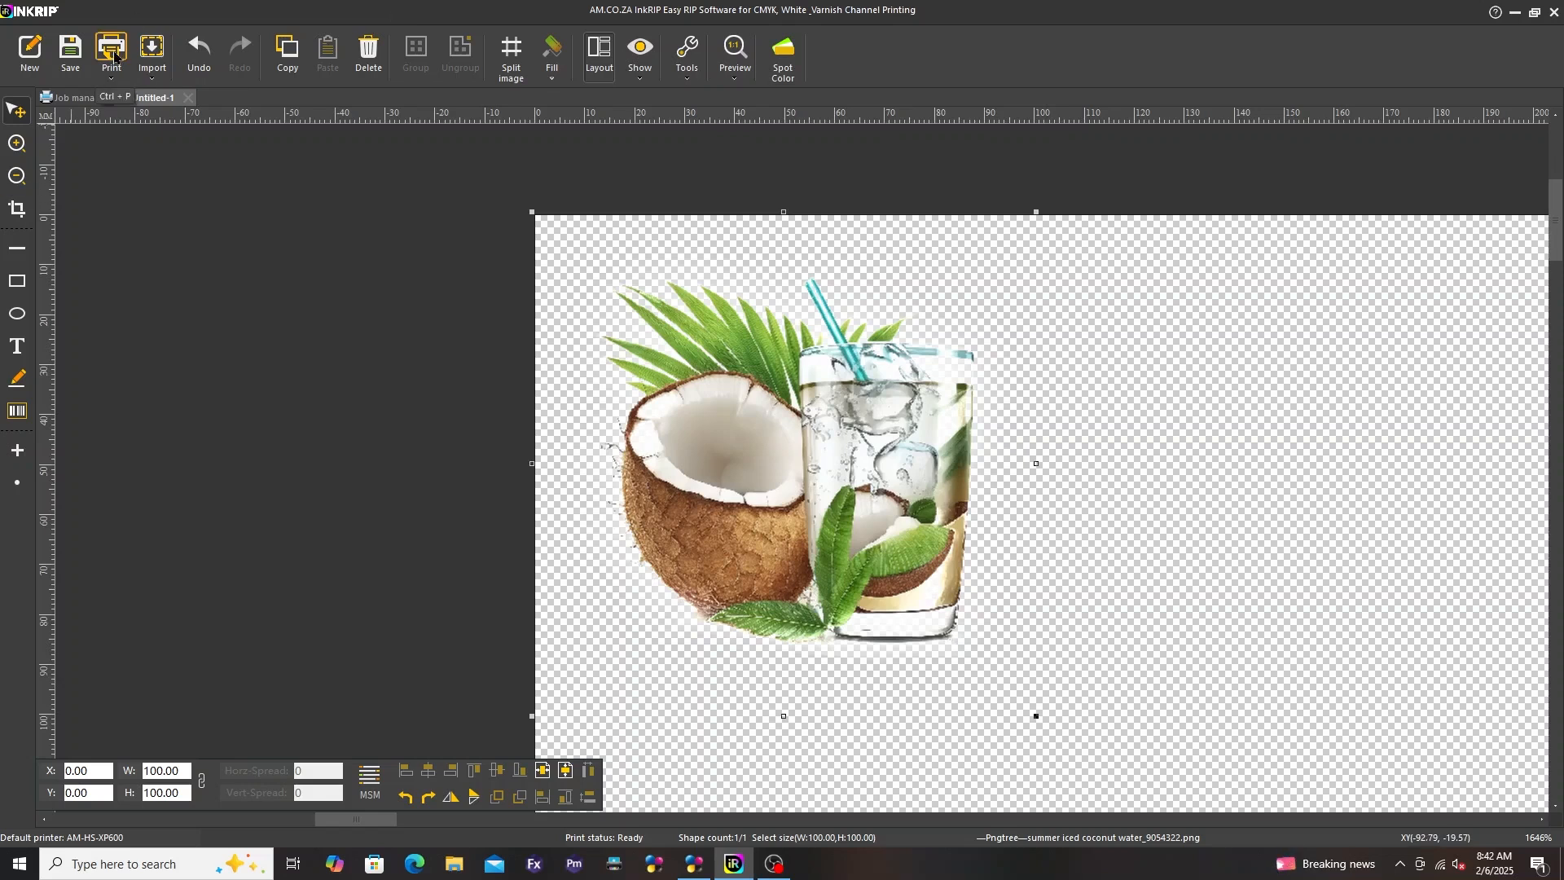
- Choose the AM_C0_ZA_FILM720x720_DTF_TEXTILE print solution with Horizontal mirror enabled
left_click(111, 52)
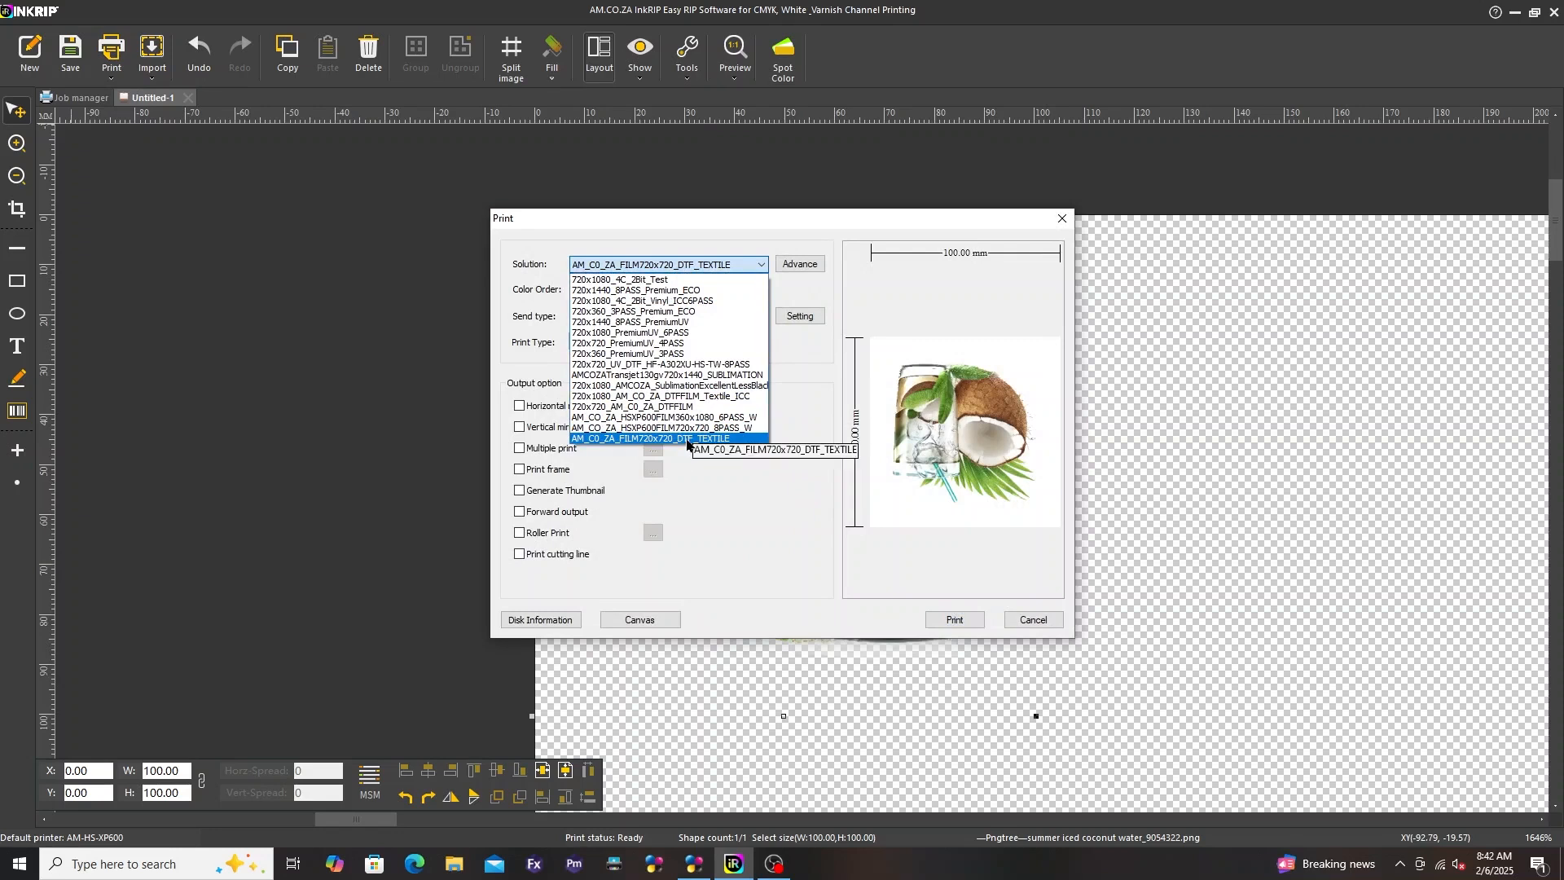
left_click(648, 438)
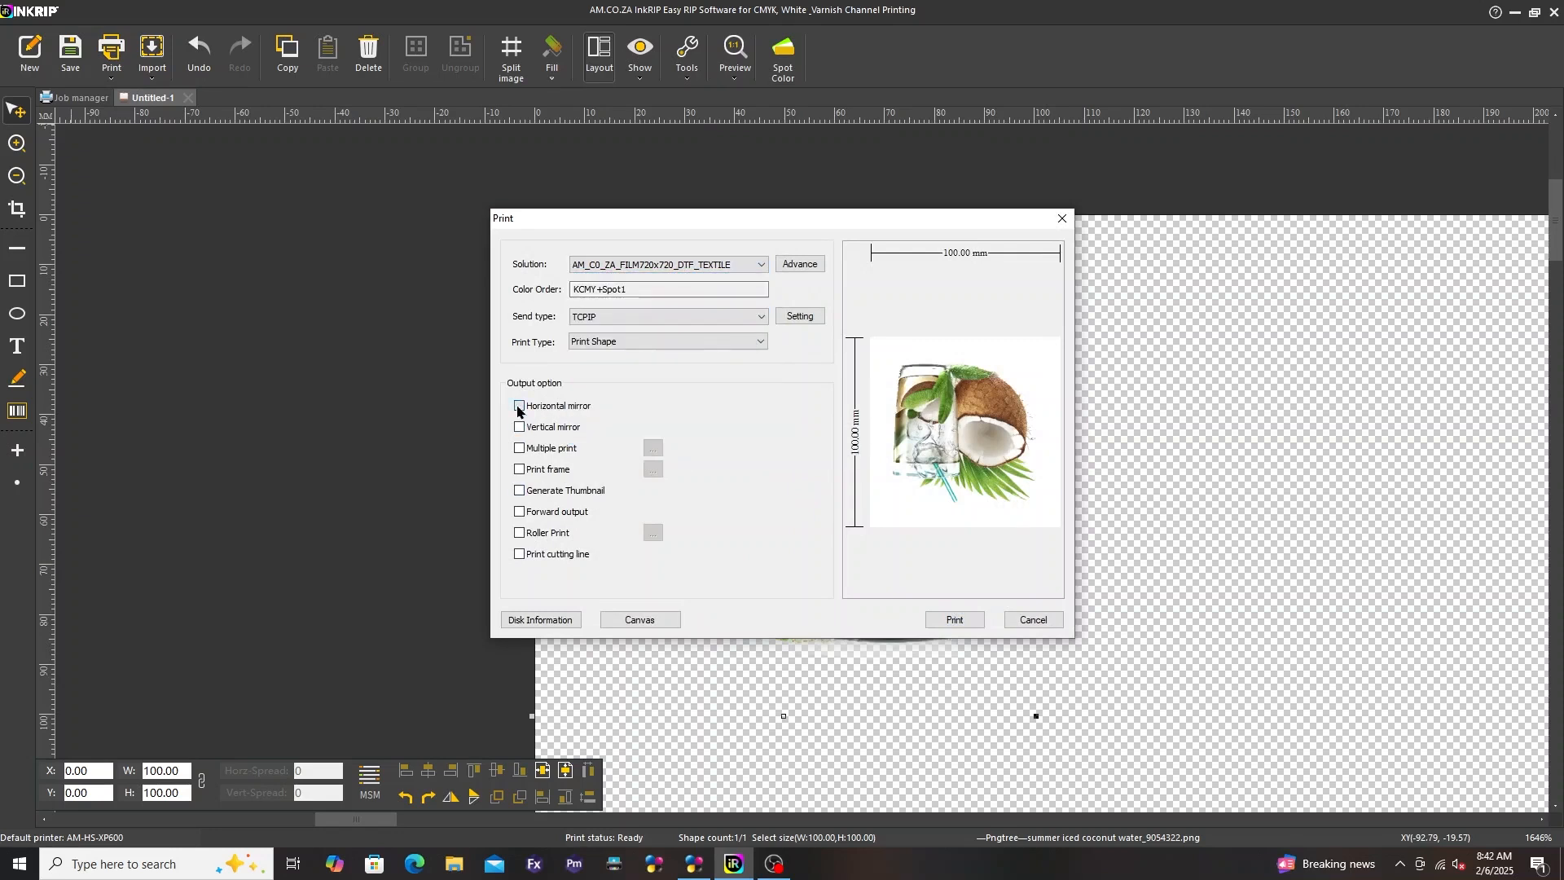
left_click(519, 405)
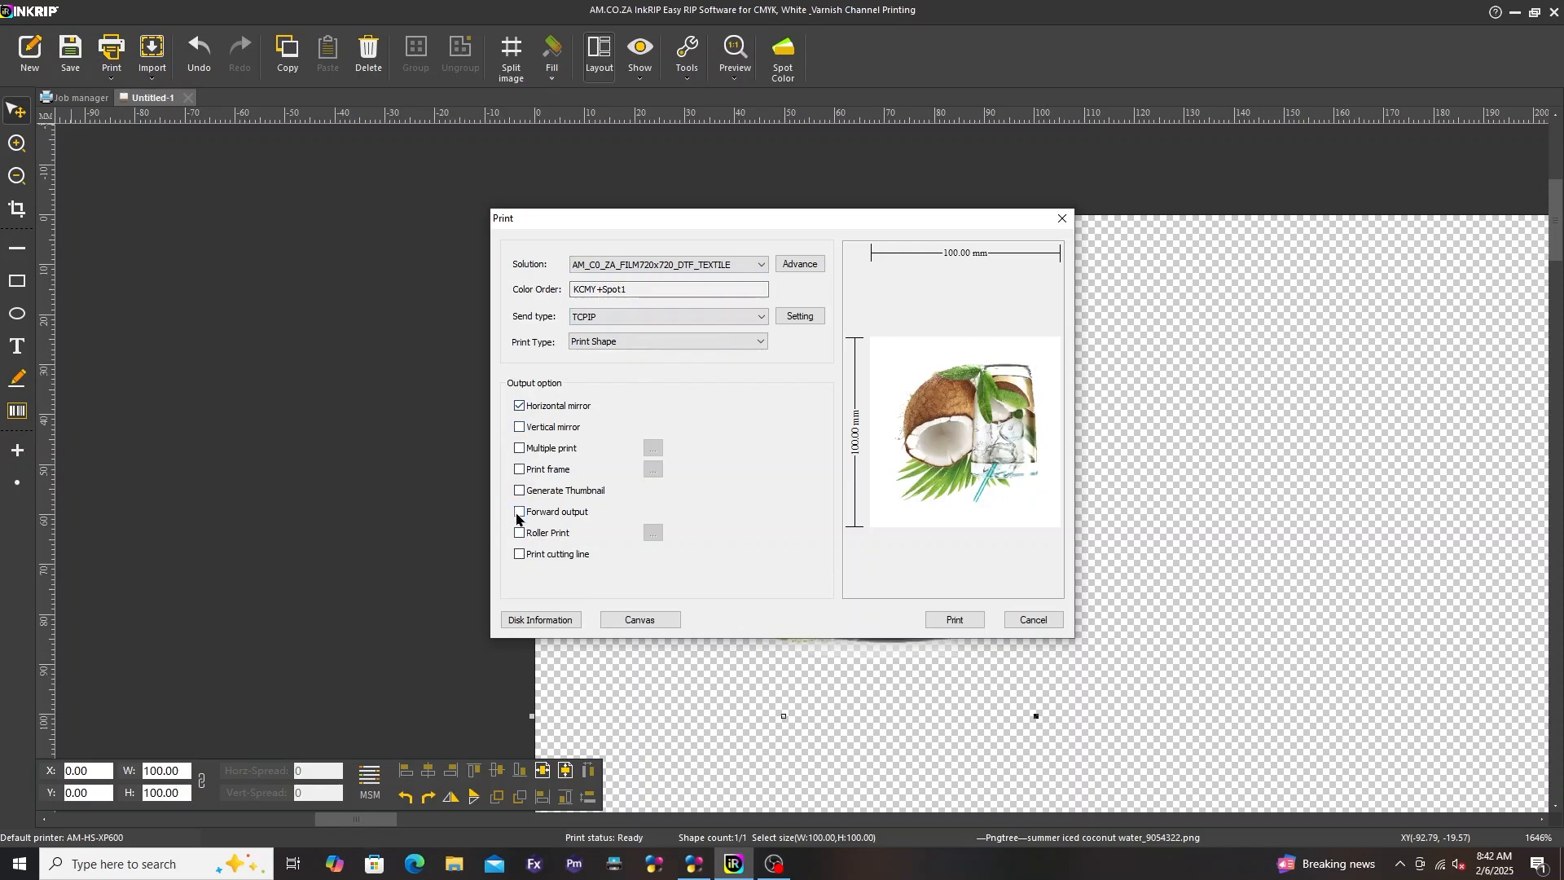
left_click(518, 510)
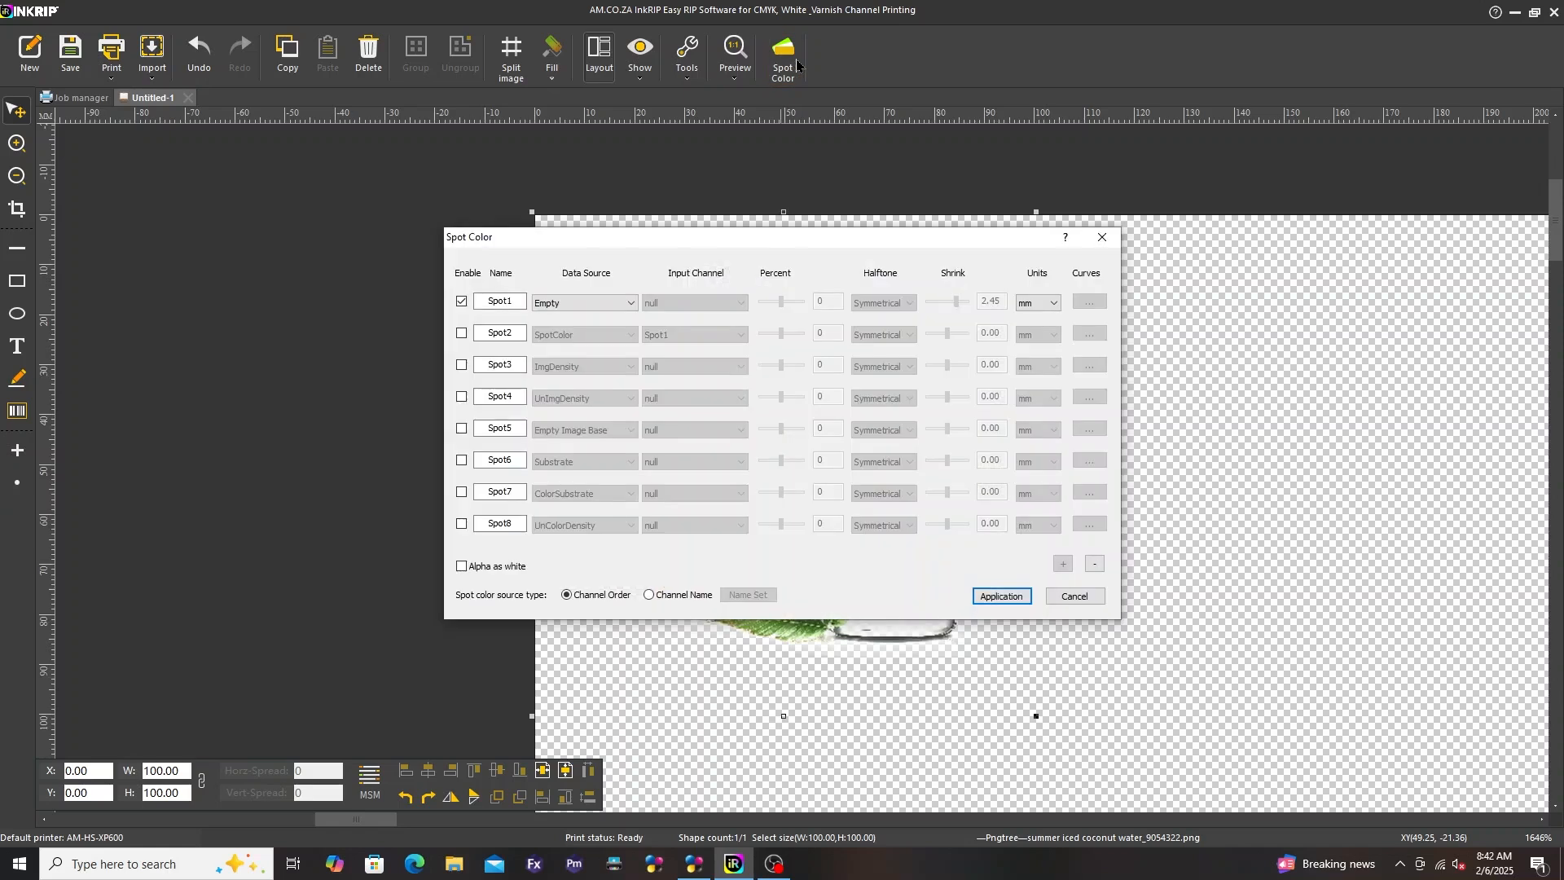
- Set Spot1's data source to SpotColor, then reopen Spot Color and choose ImgDensity
left_click(584, 303)
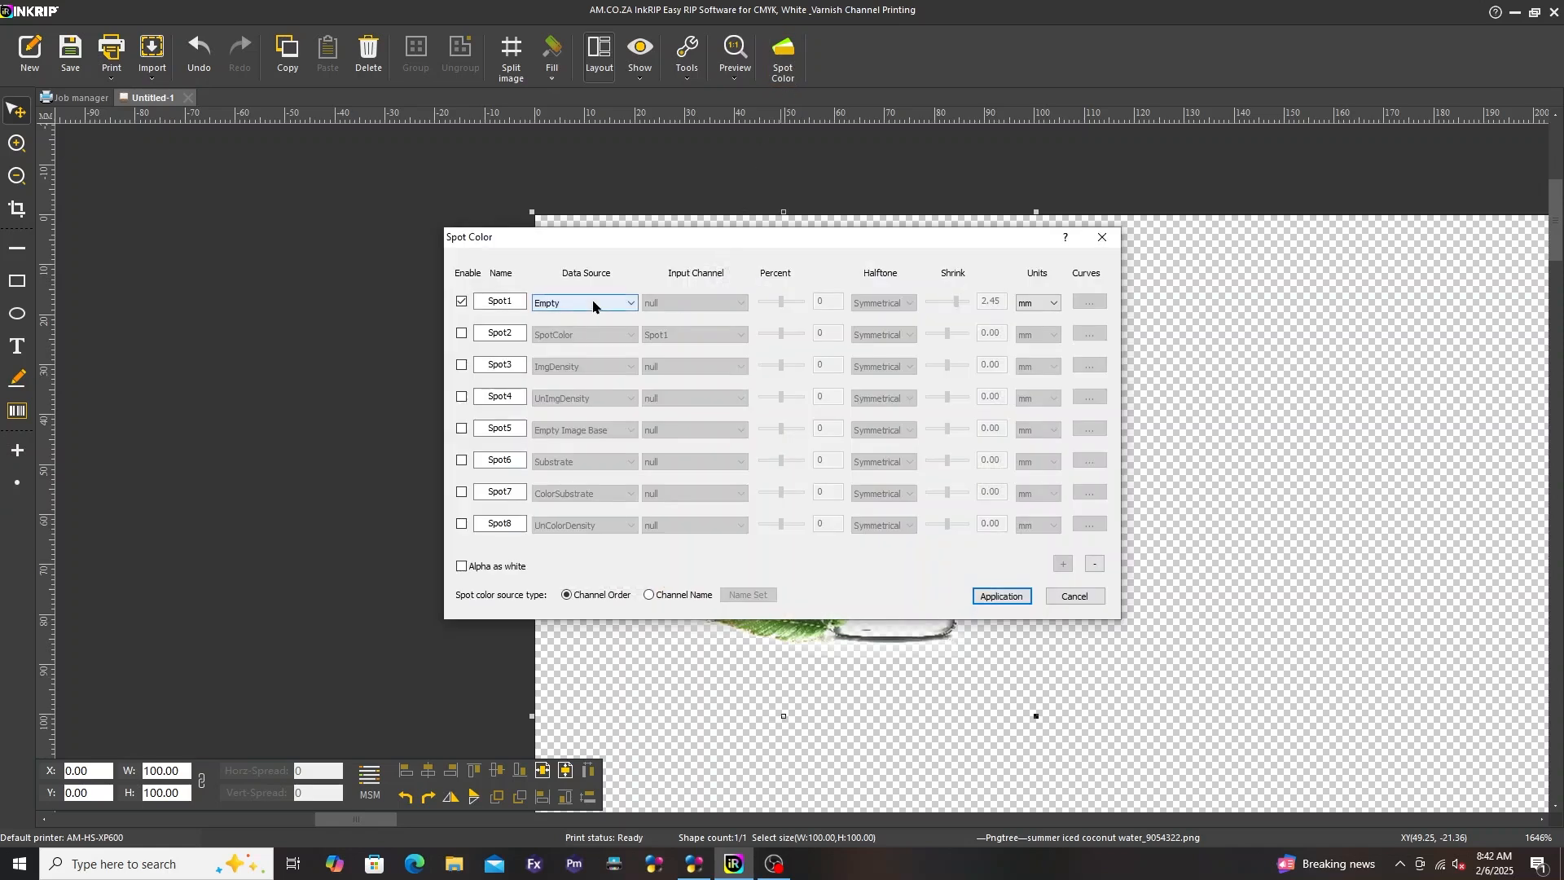
left_click(583, 302)
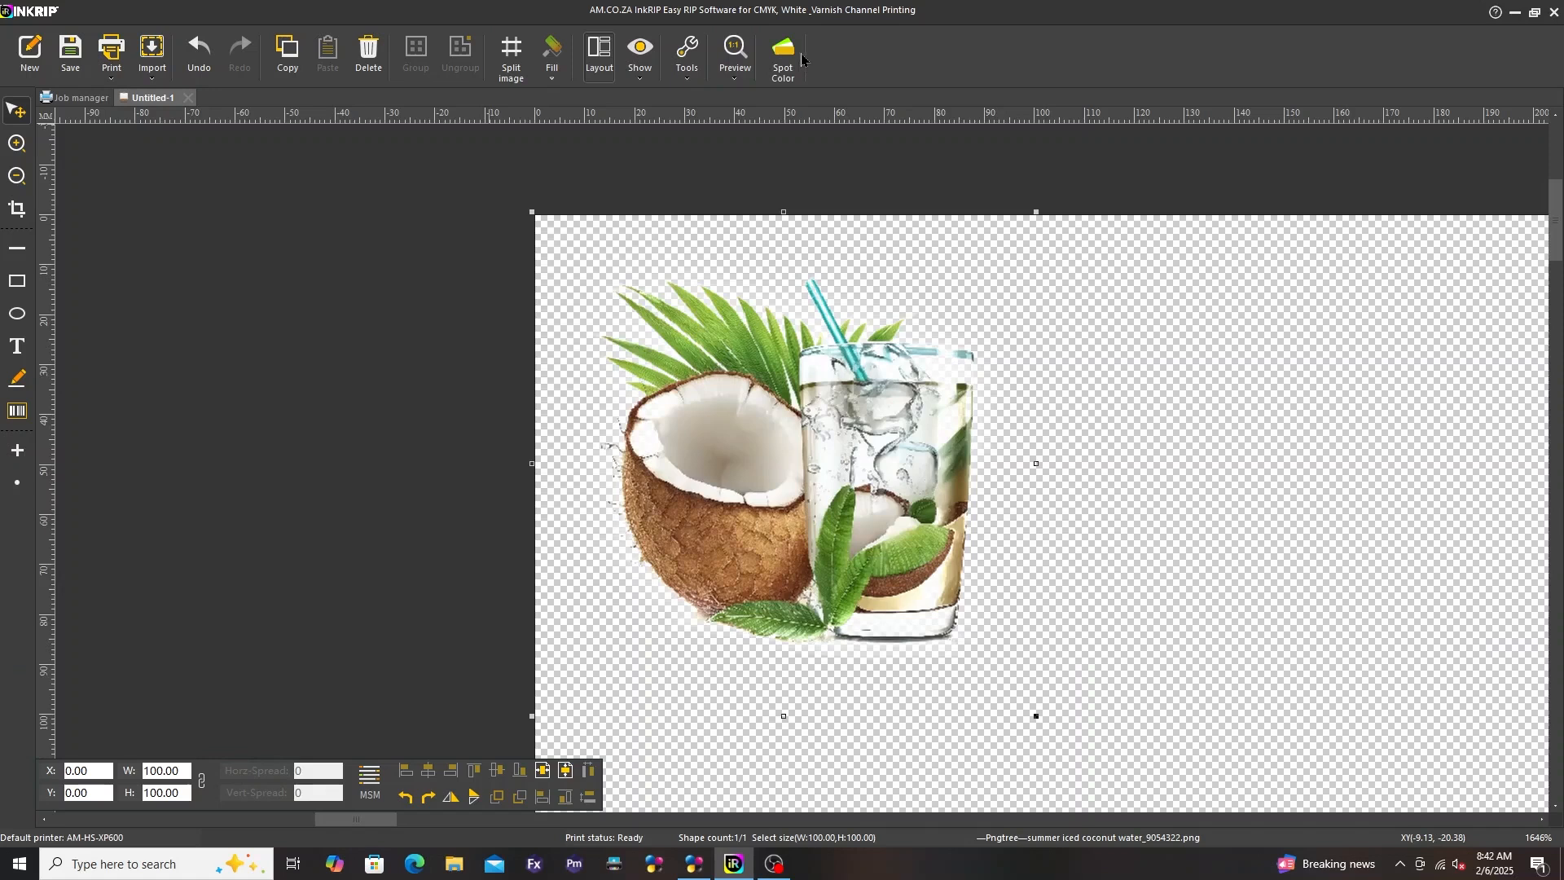
left_click(782, 54)
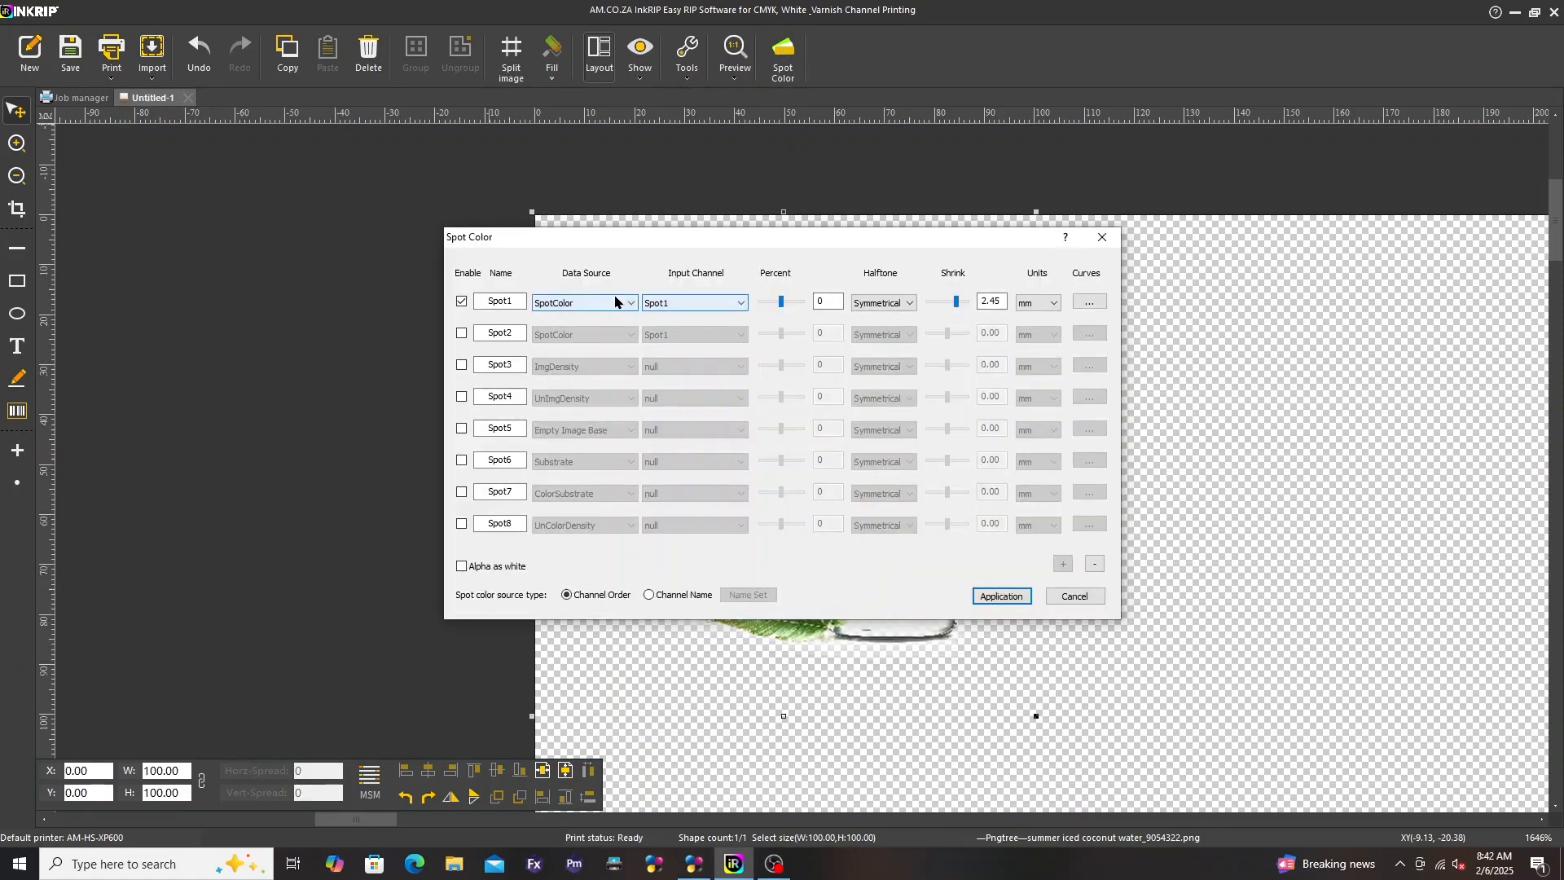
left_click(630, 302)
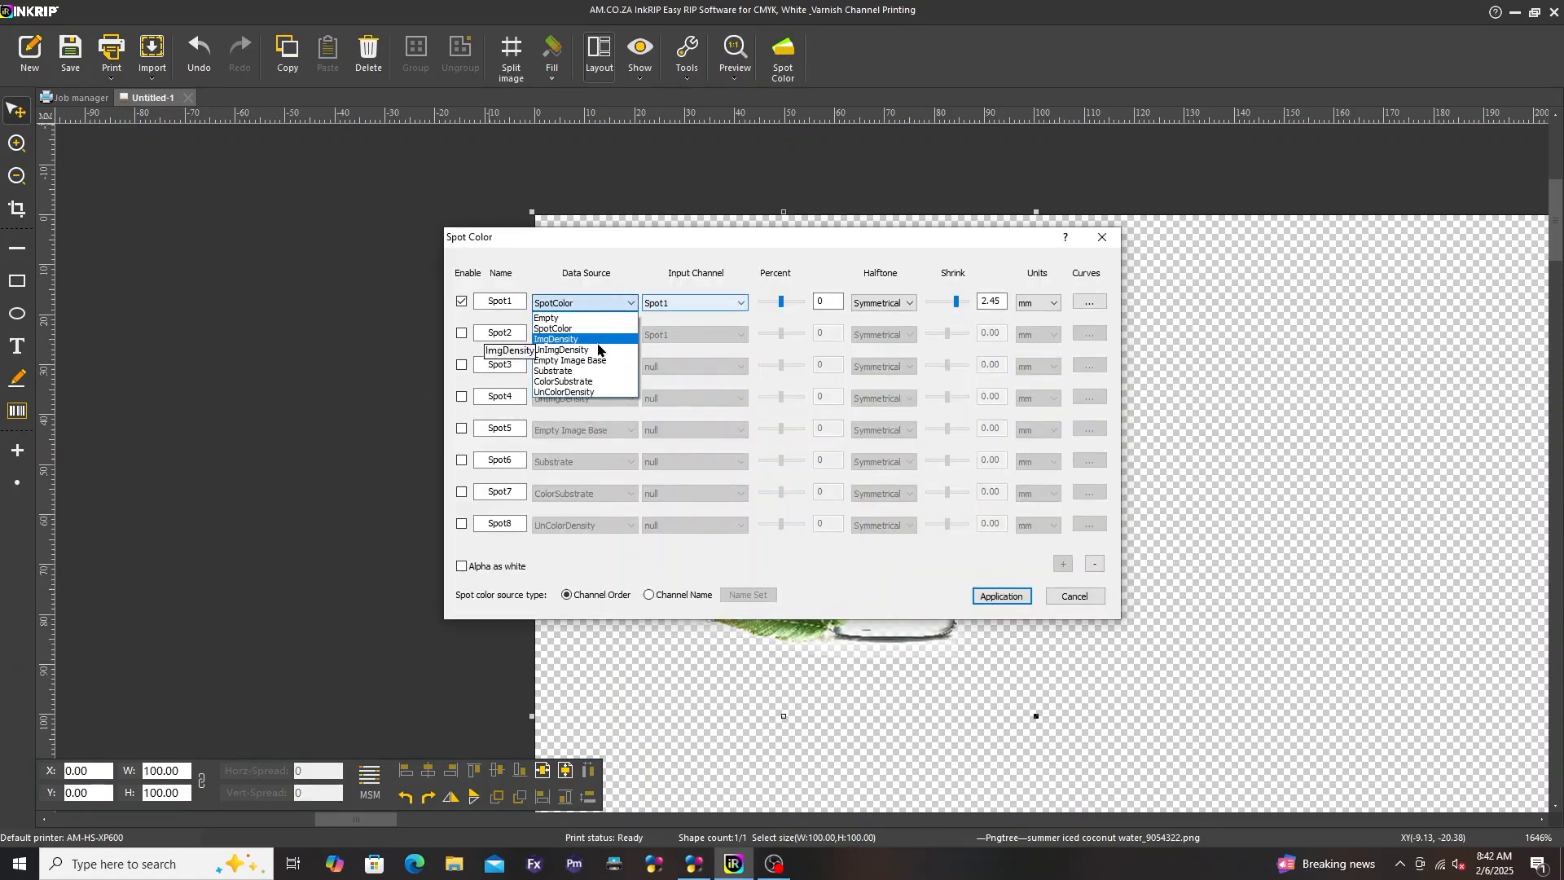
left_click(556, 338)
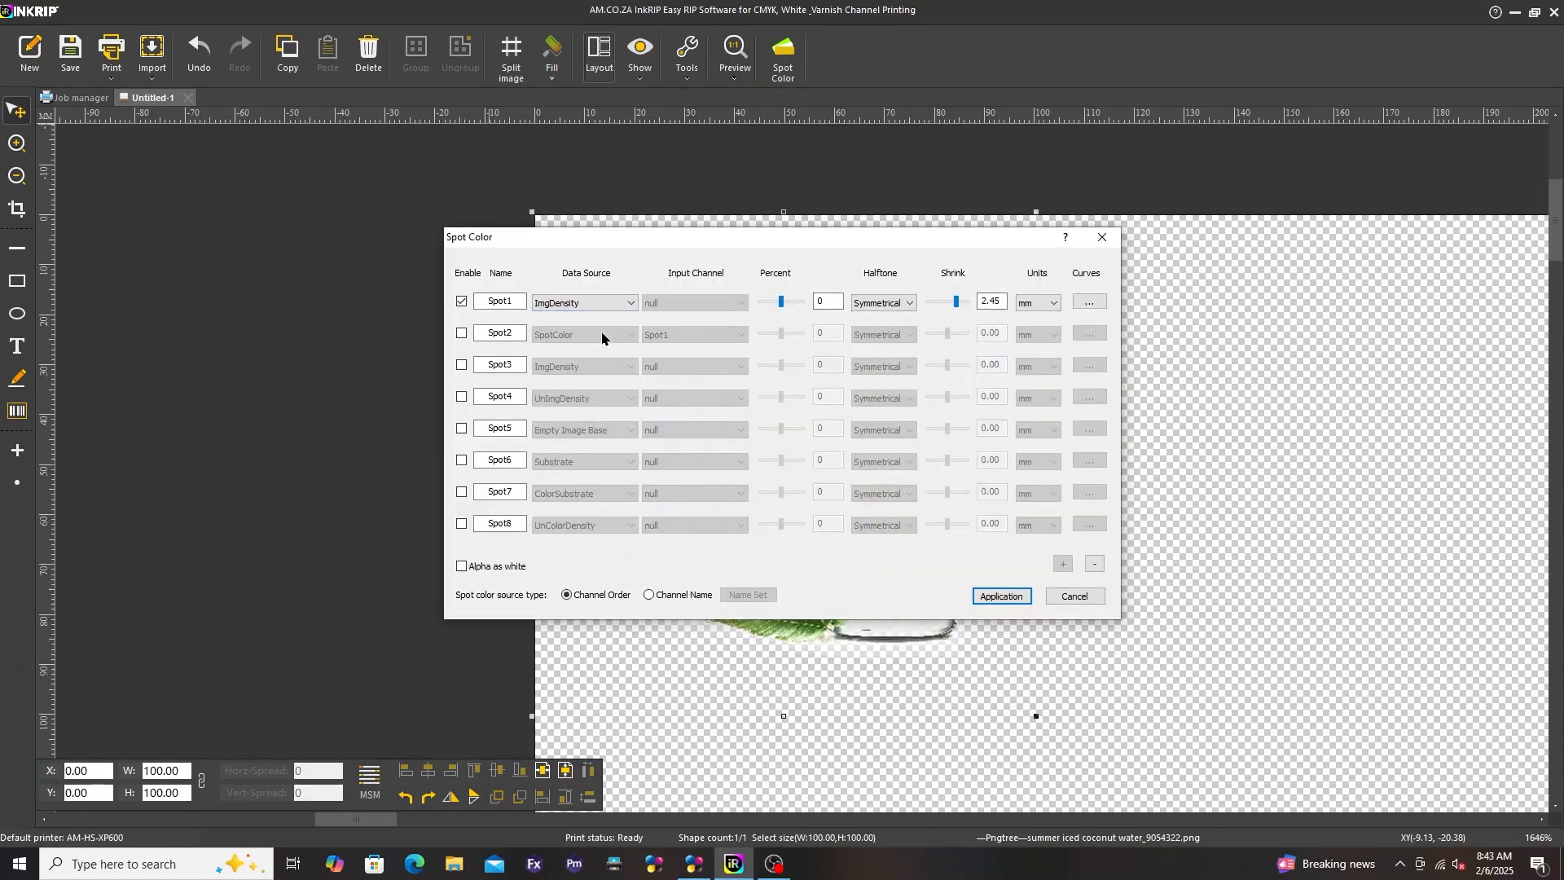
- Switch Spot1's data source to UnImgDensity and reopen the choices
left_click(585, 303)
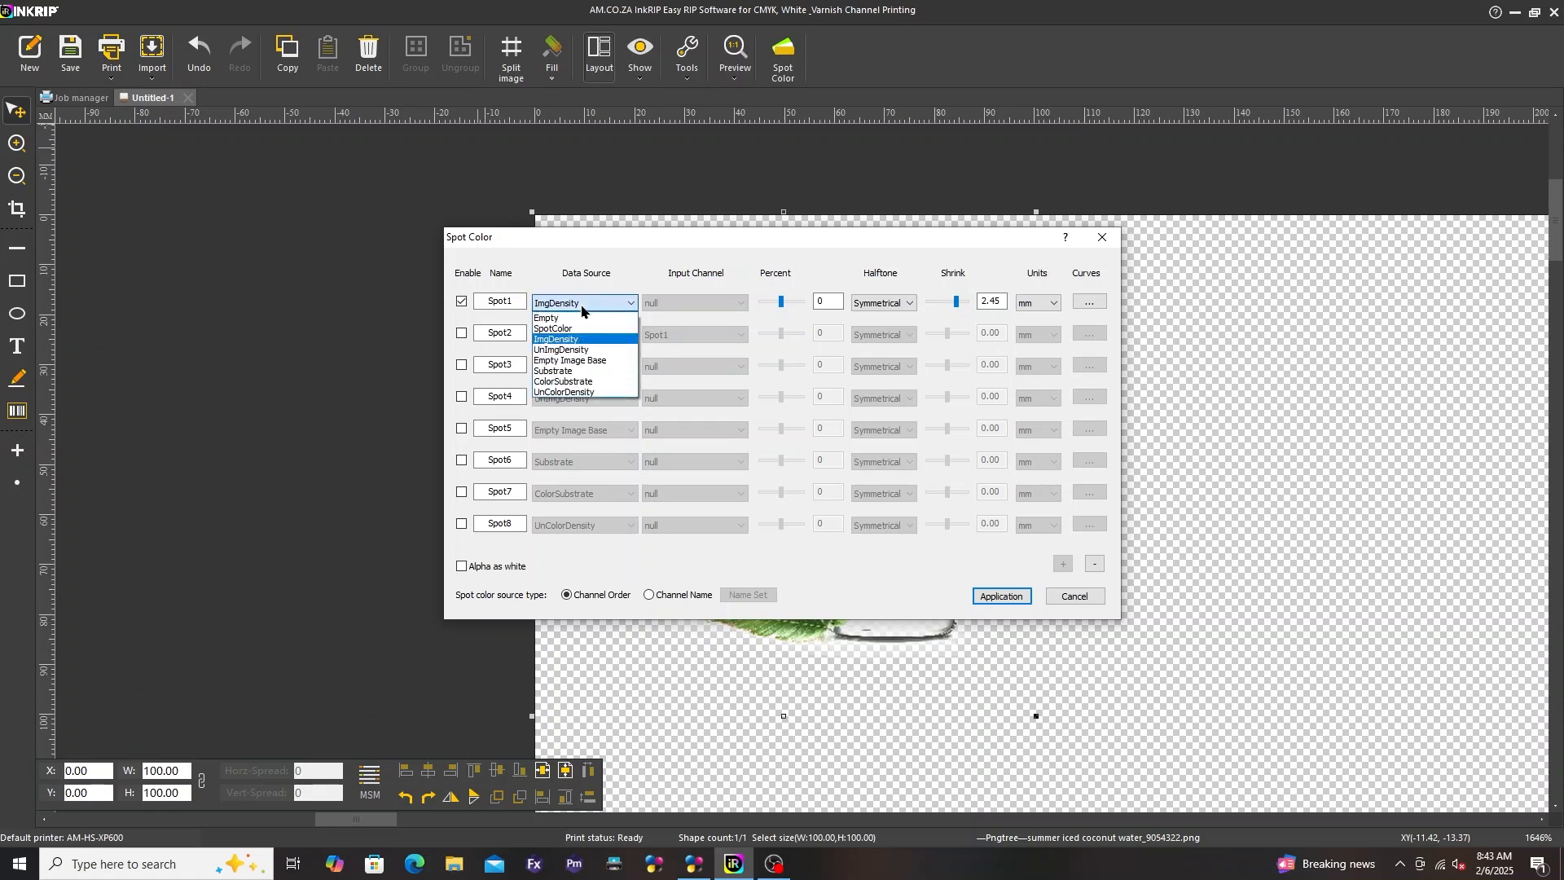
left_click(561, 350)
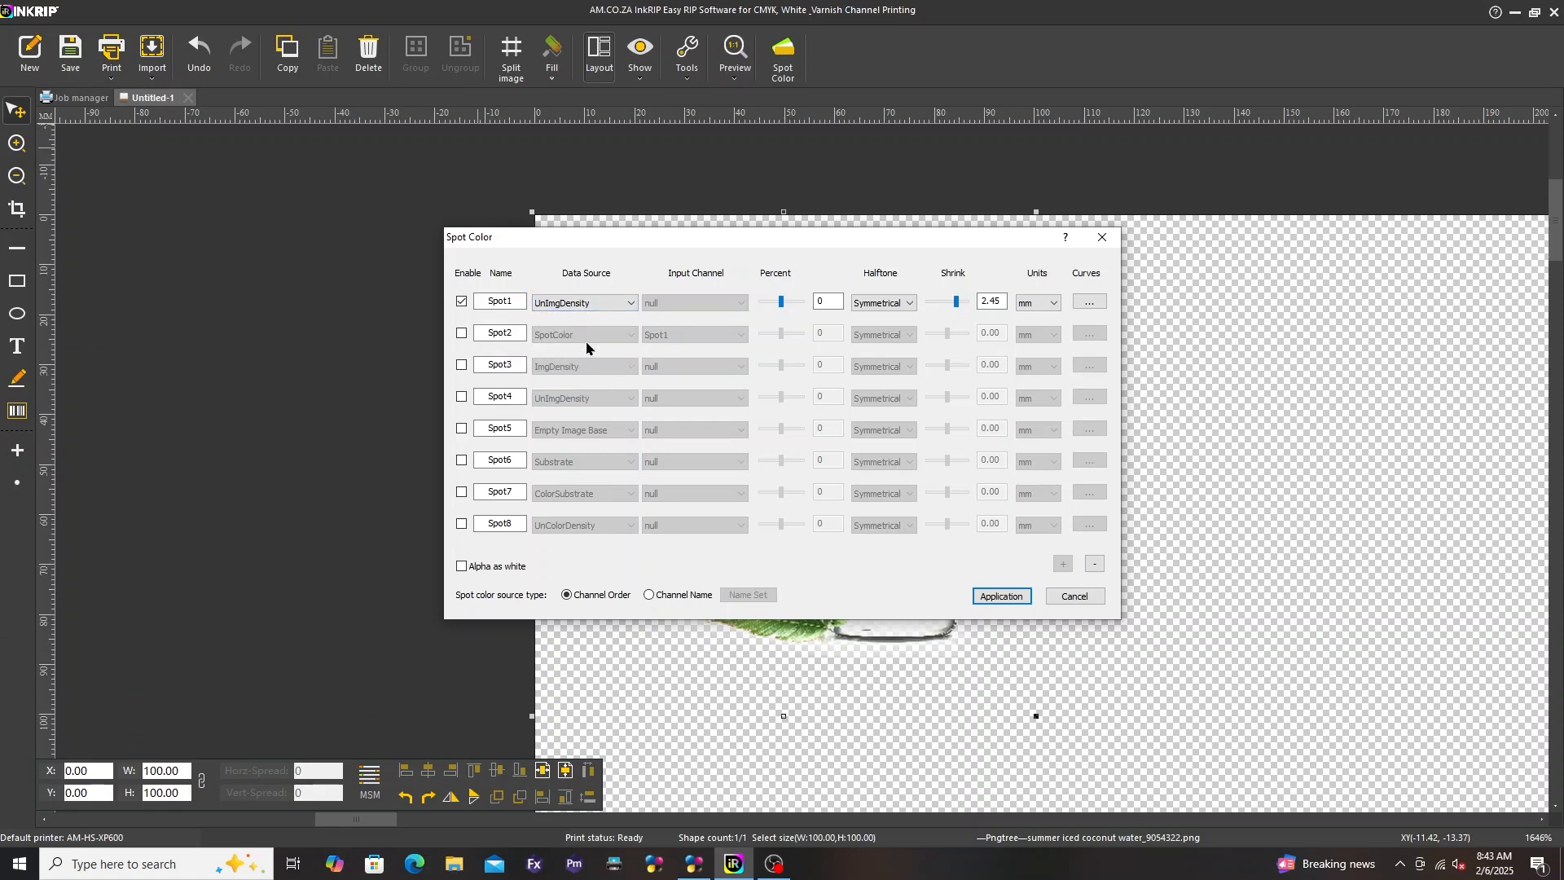
left_click(630, 302)
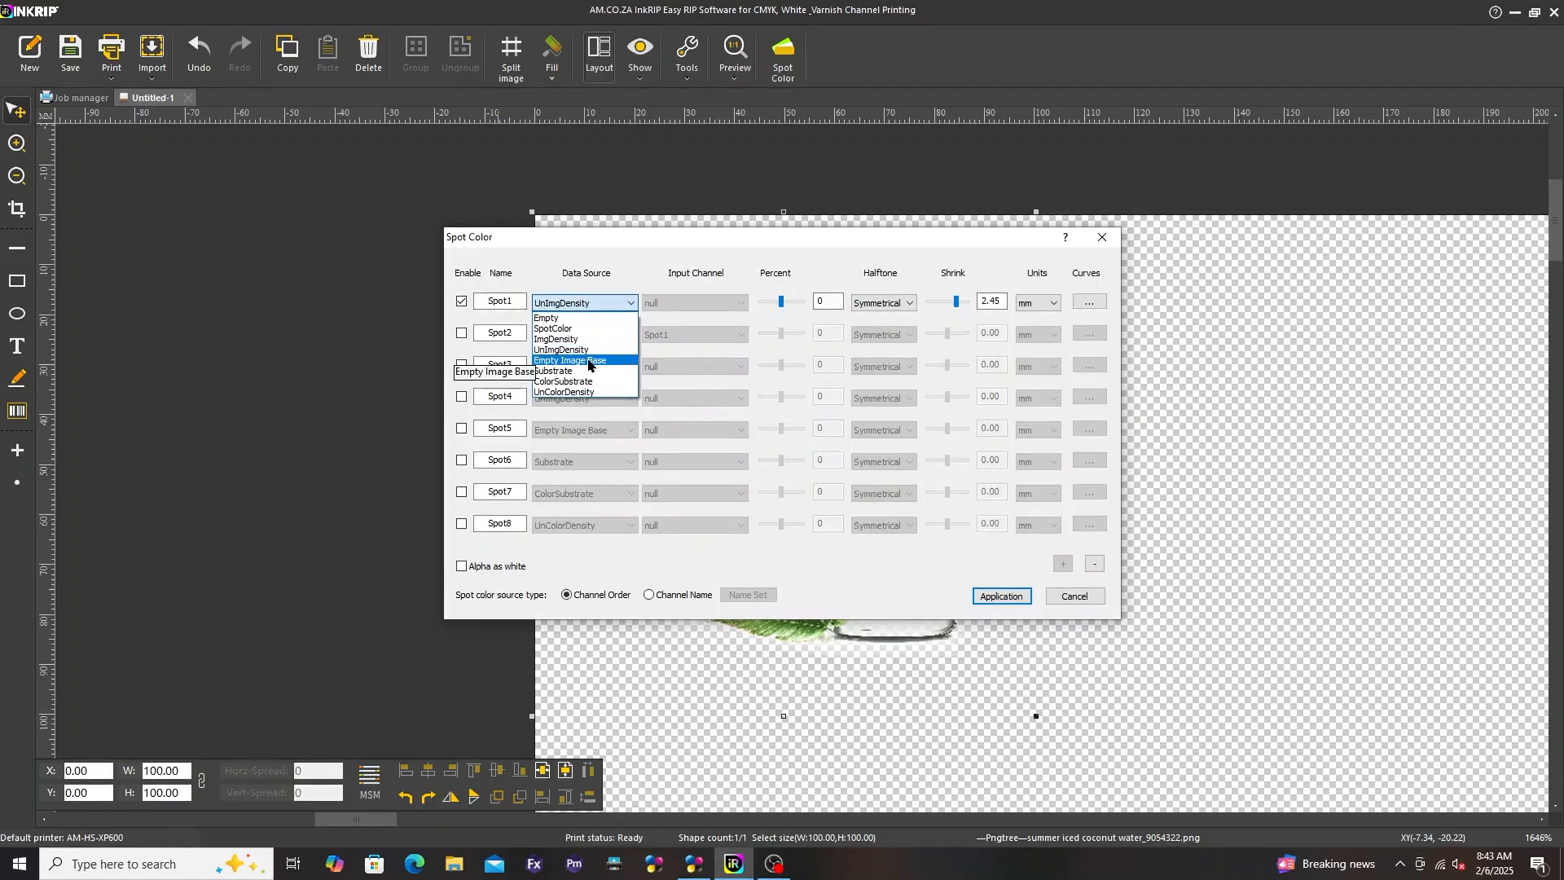
- Set Spot1's data source to Empty Image Base, apply it, then choose Substrate
left_click(569, 360)
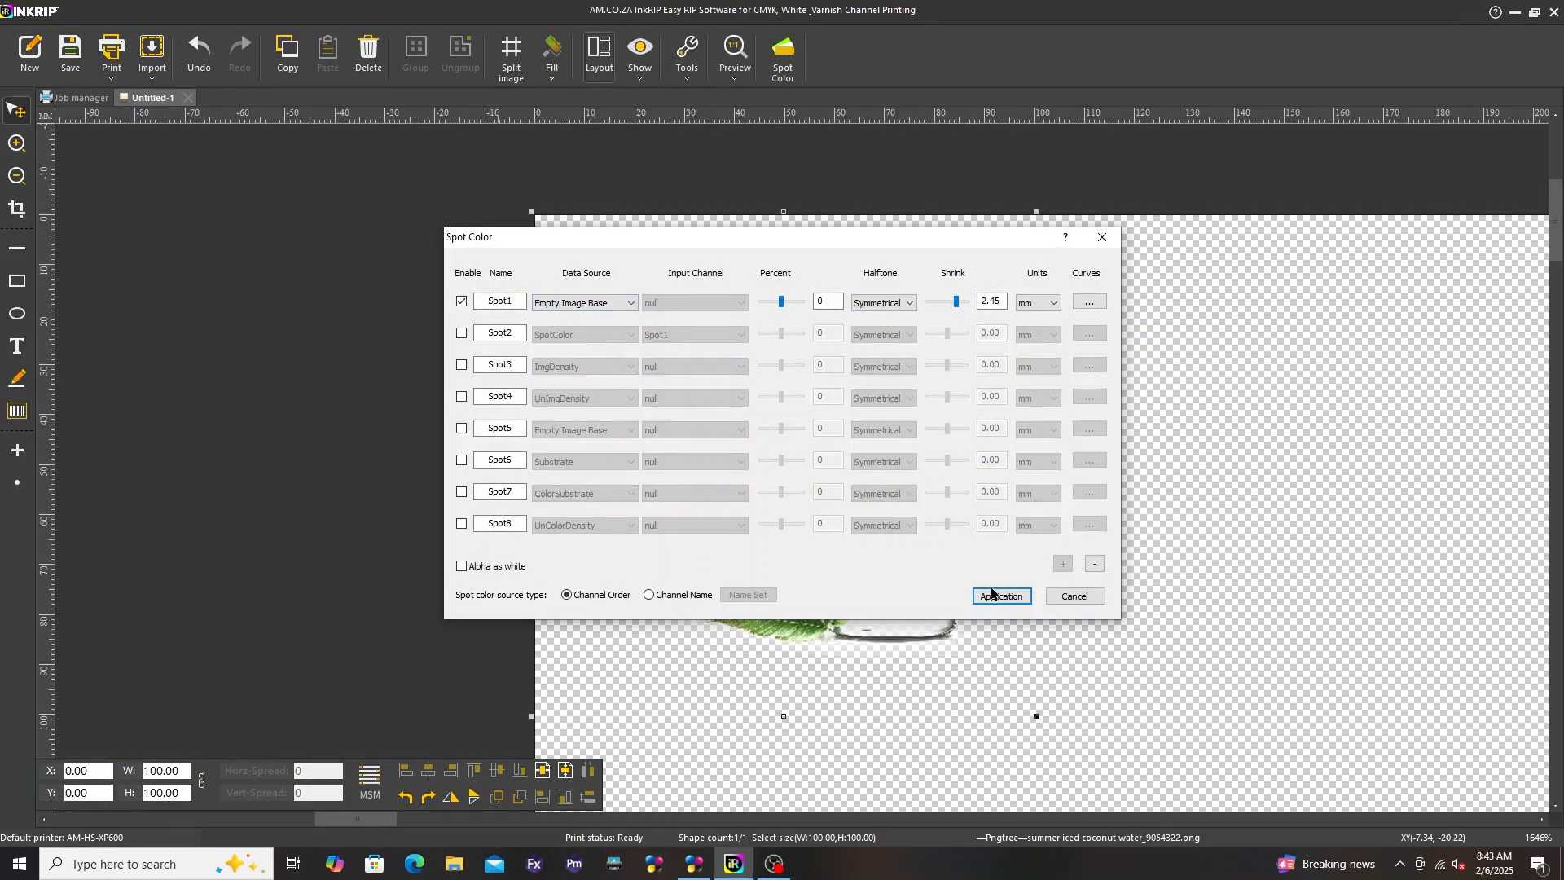
left_click(629, 302)
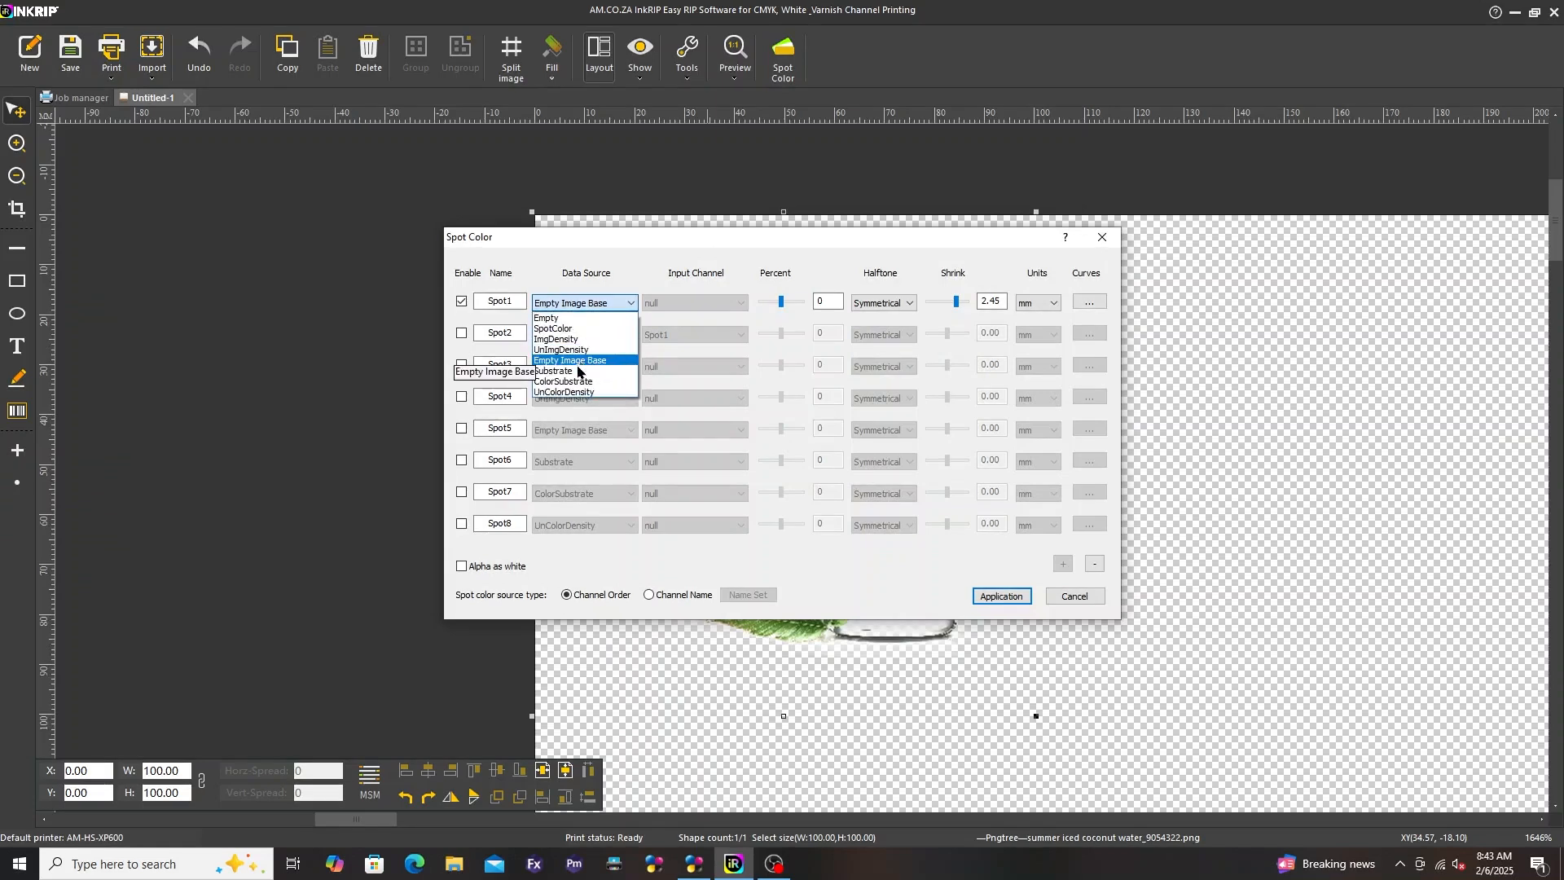
left_click(552, 369)
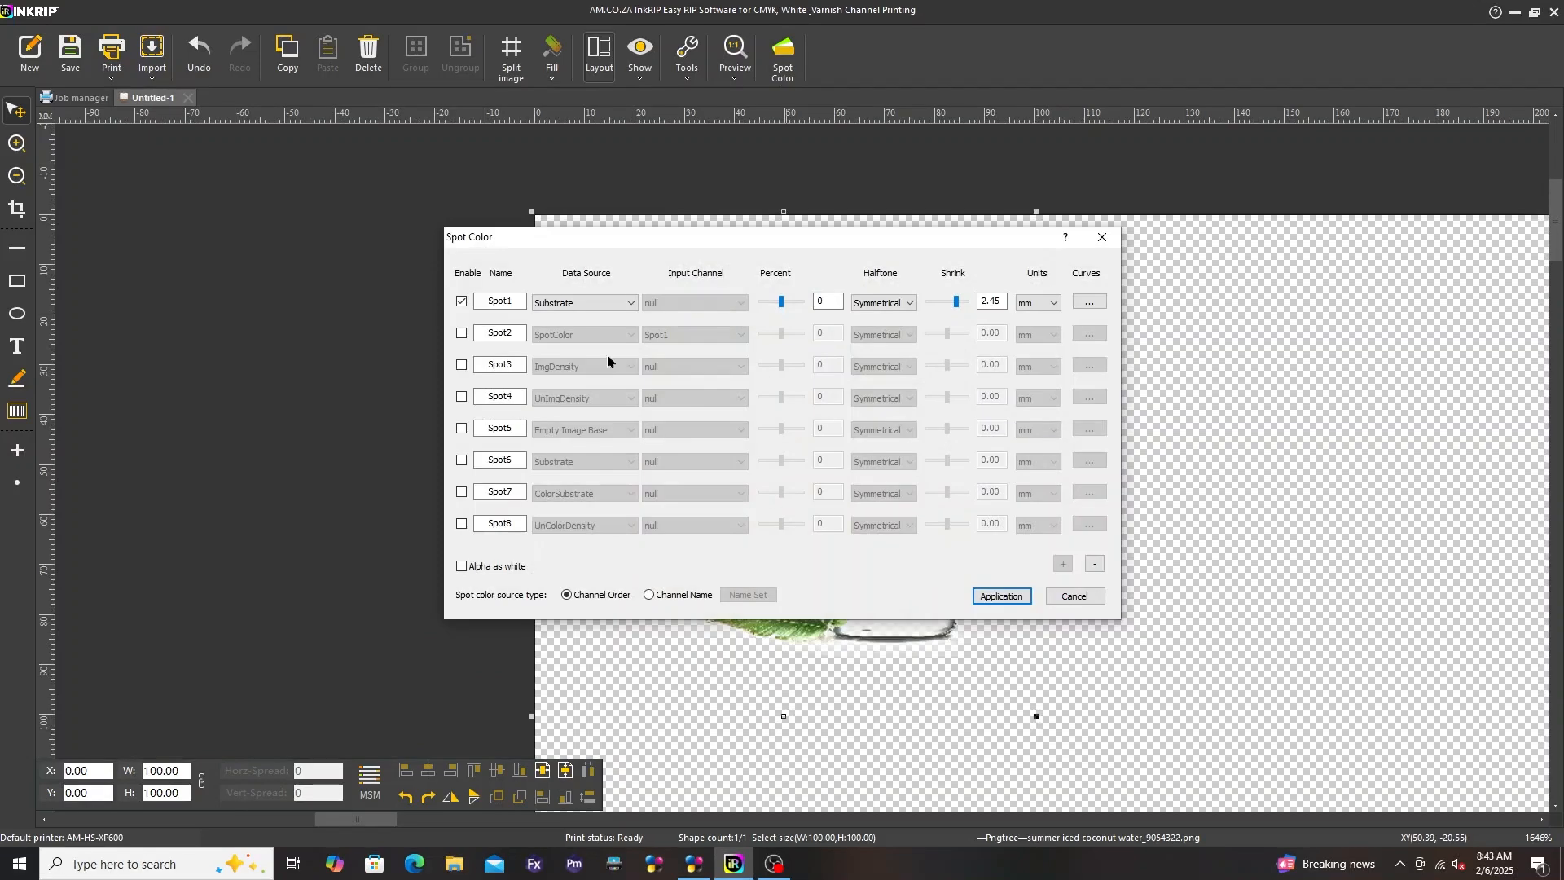
- Switch Spot1's data source to ColorSubstrate, then to UnColorDensity
left_click(630, 302)
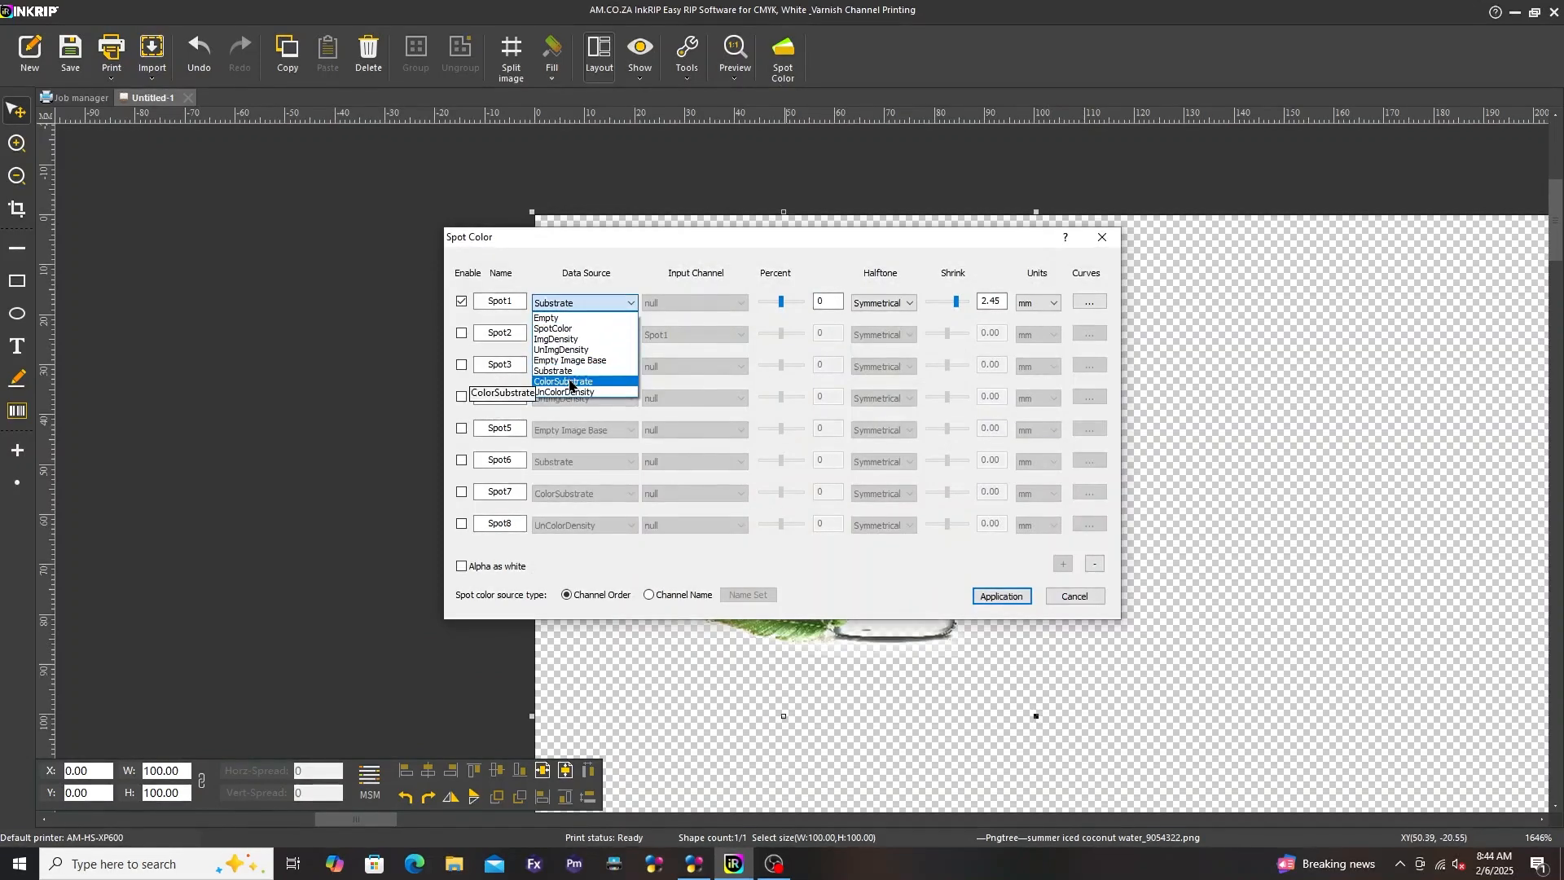
left_click(563, 381)
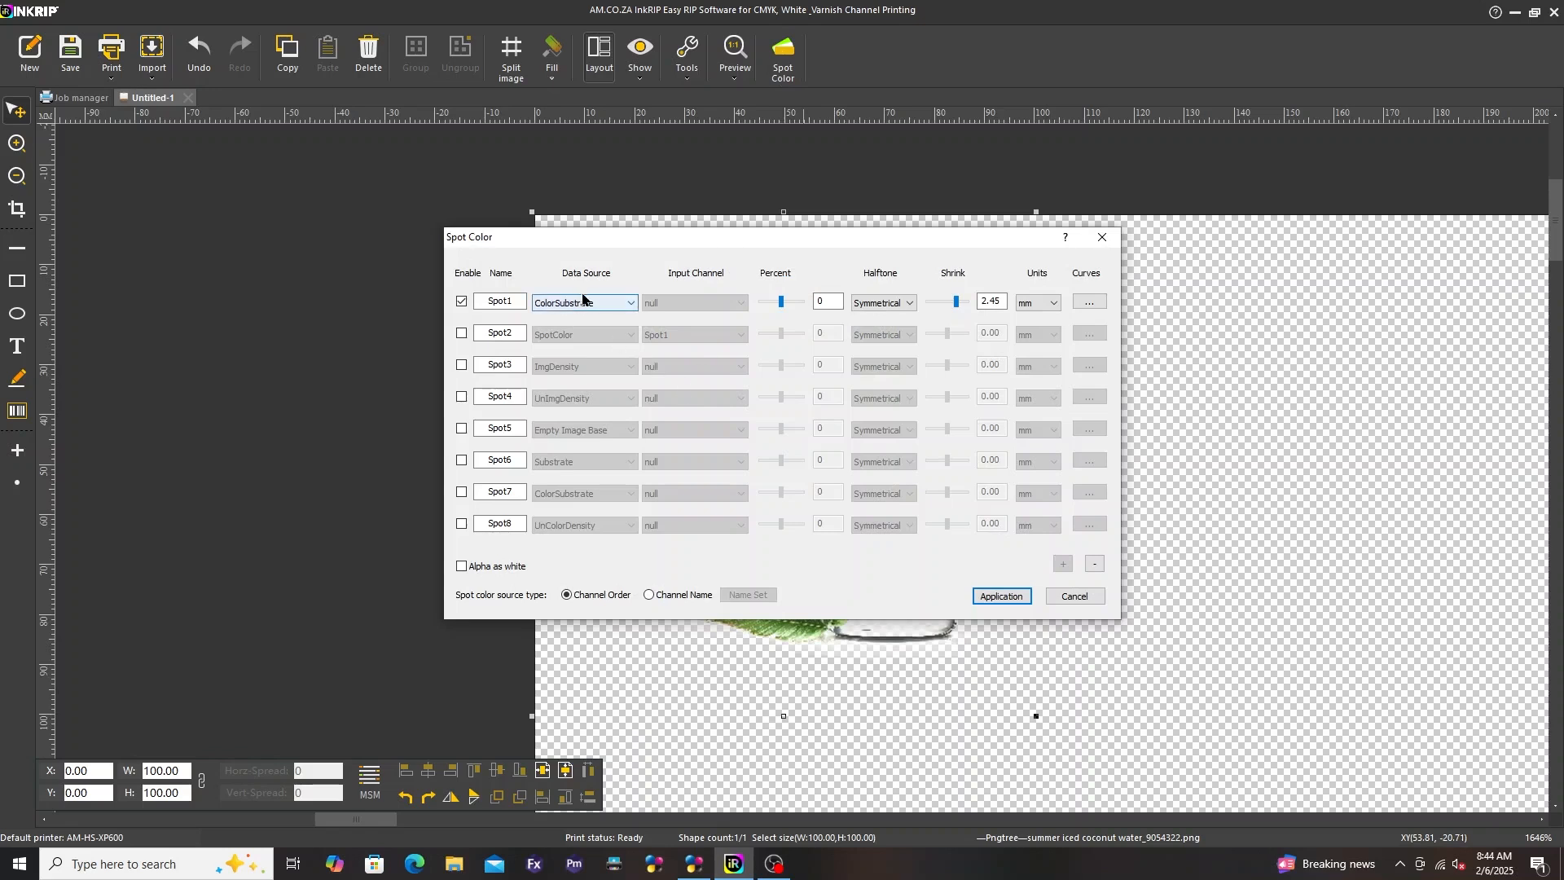
left_click(630, 302)
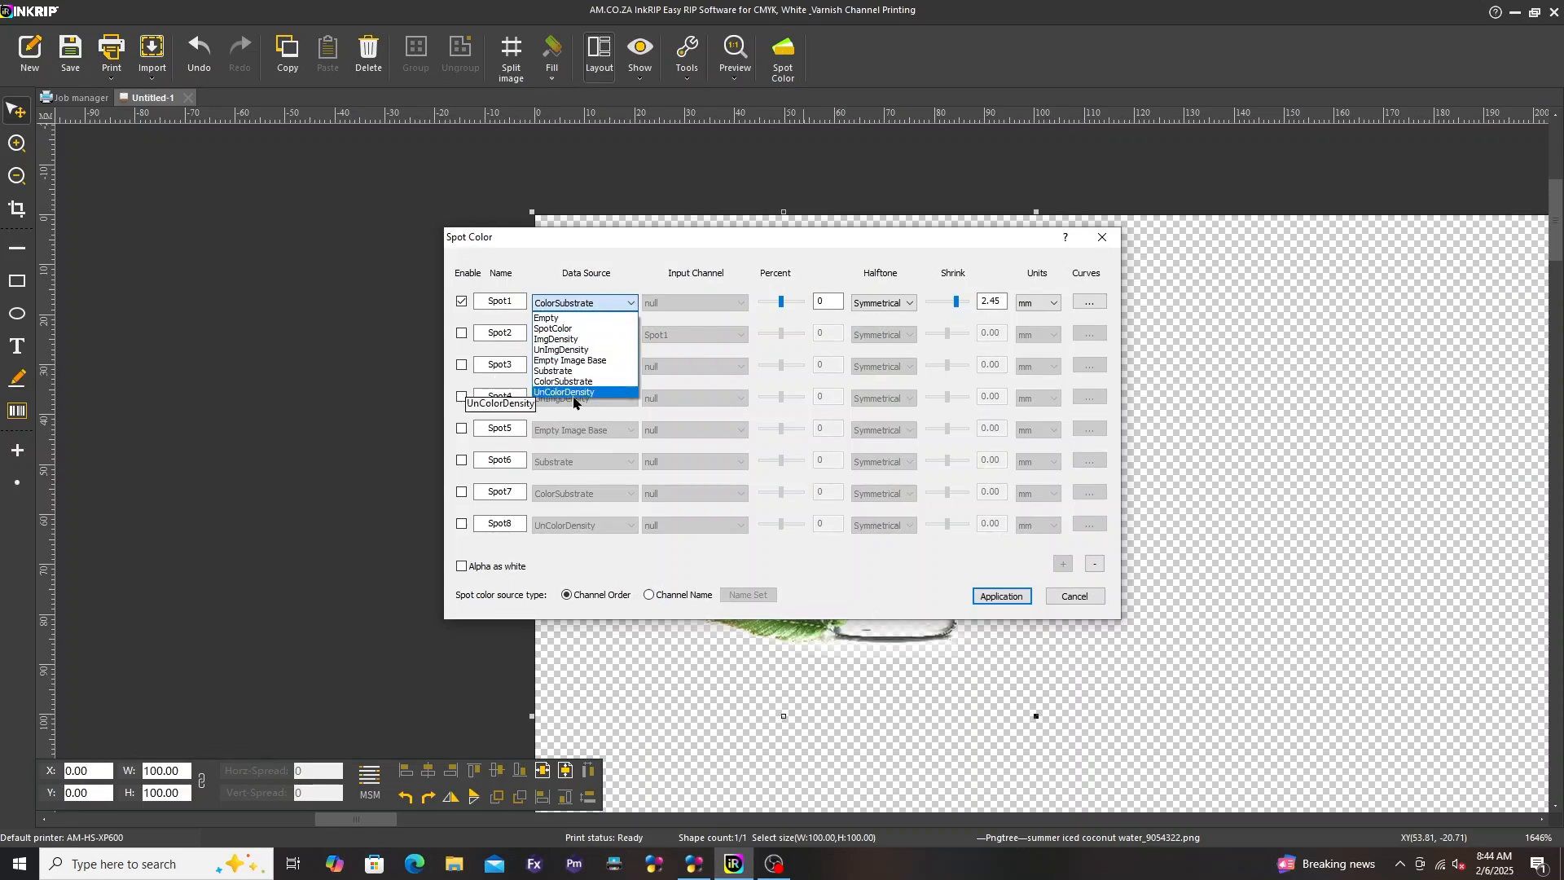
left_click(564, 391)
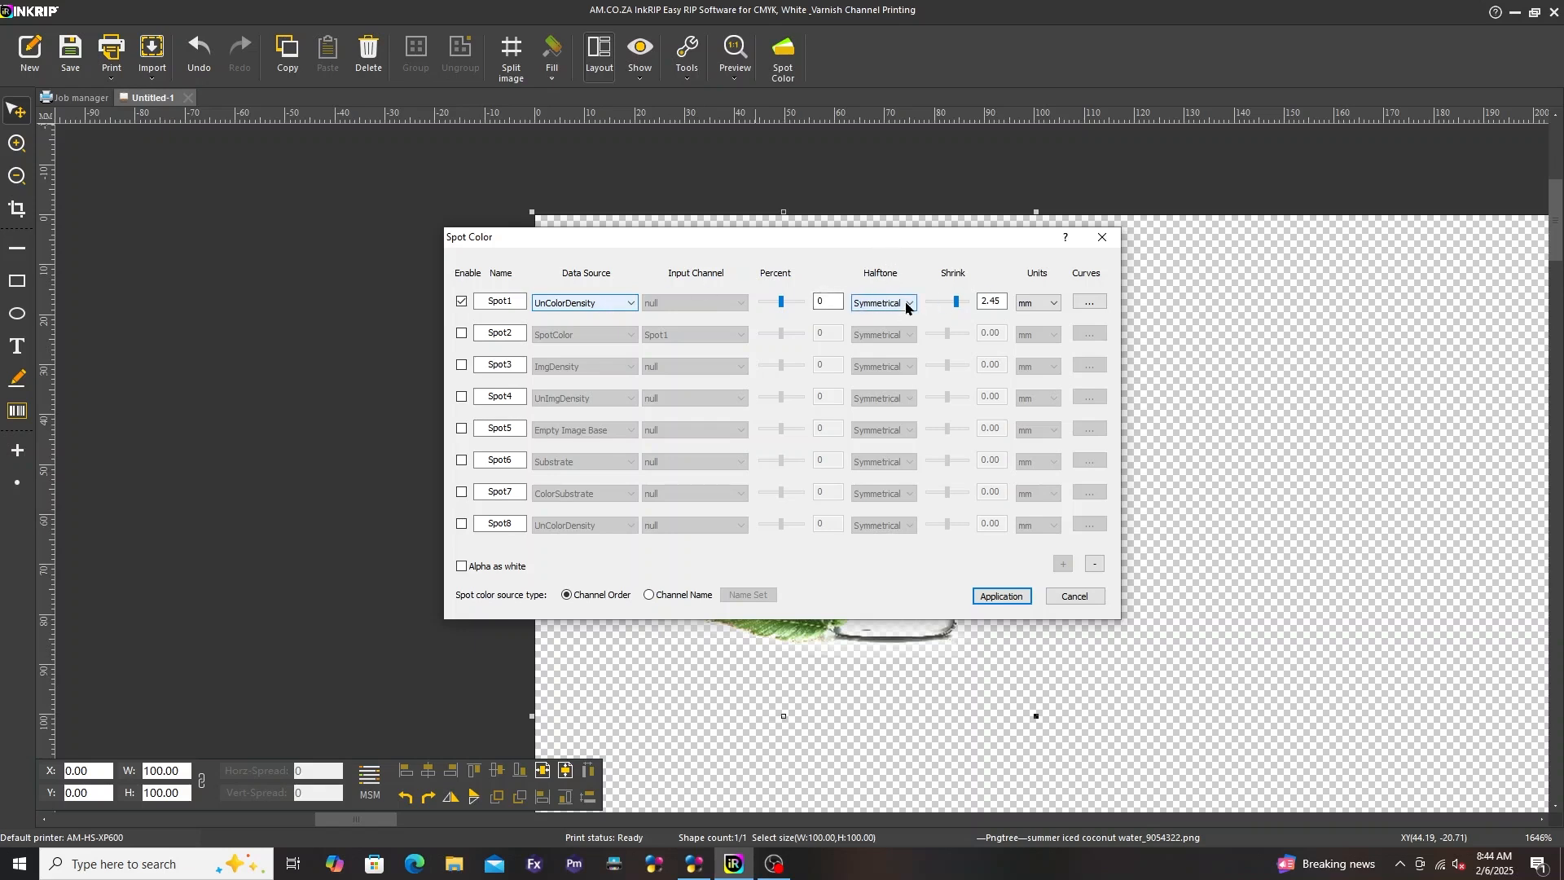
- Keep Spot1's halftone Symmetrical and drag its shrink from 2.45 to -0.10
left_click(909, 302)
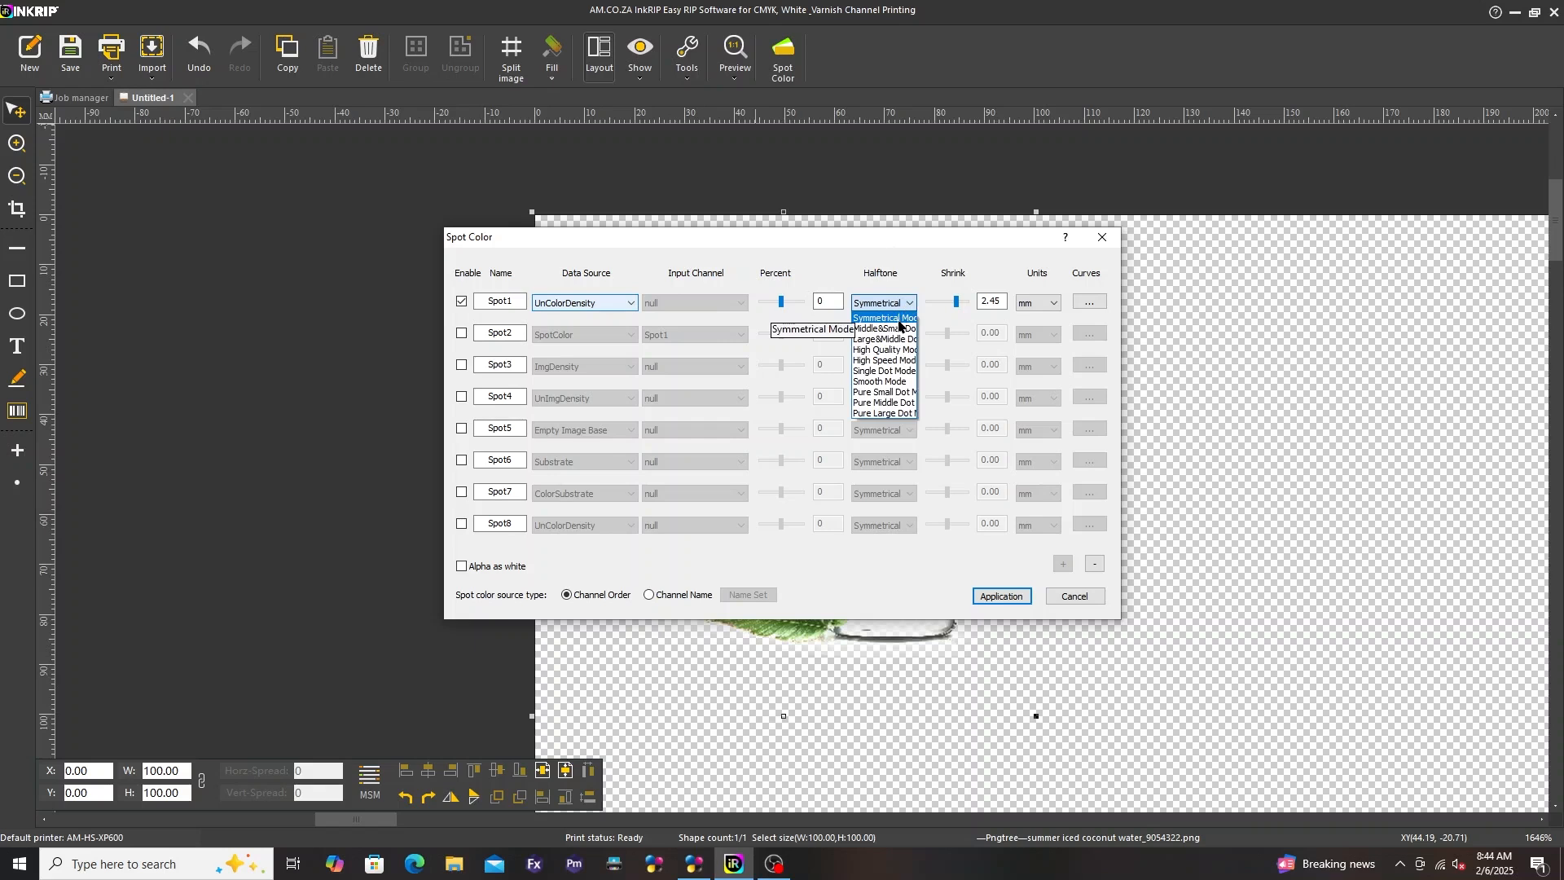
mouse_move(883, 329)
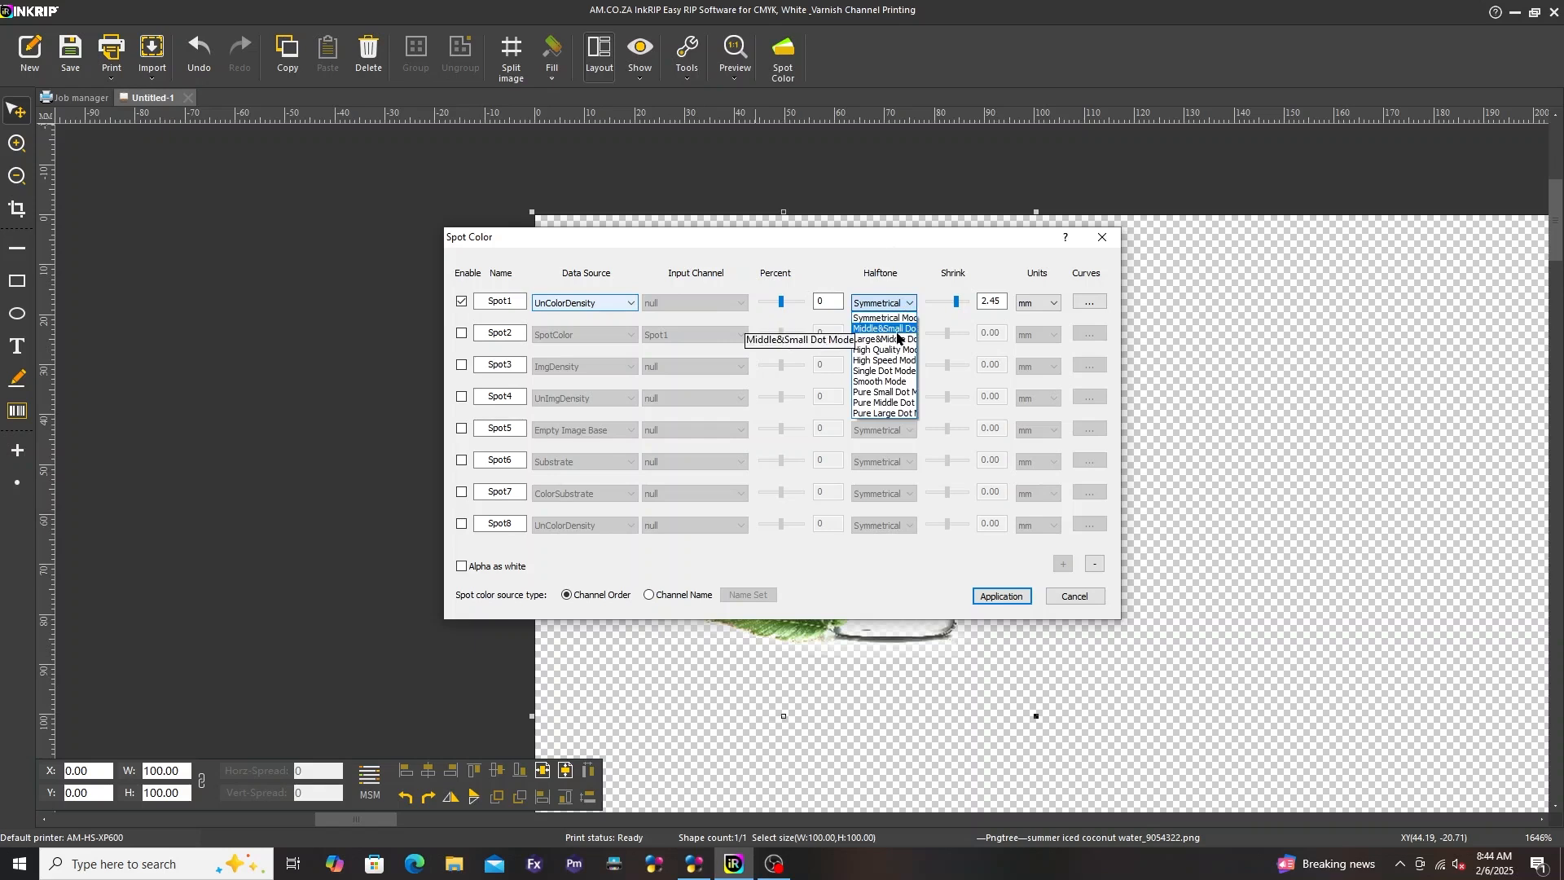
mouse_move(883, 349)
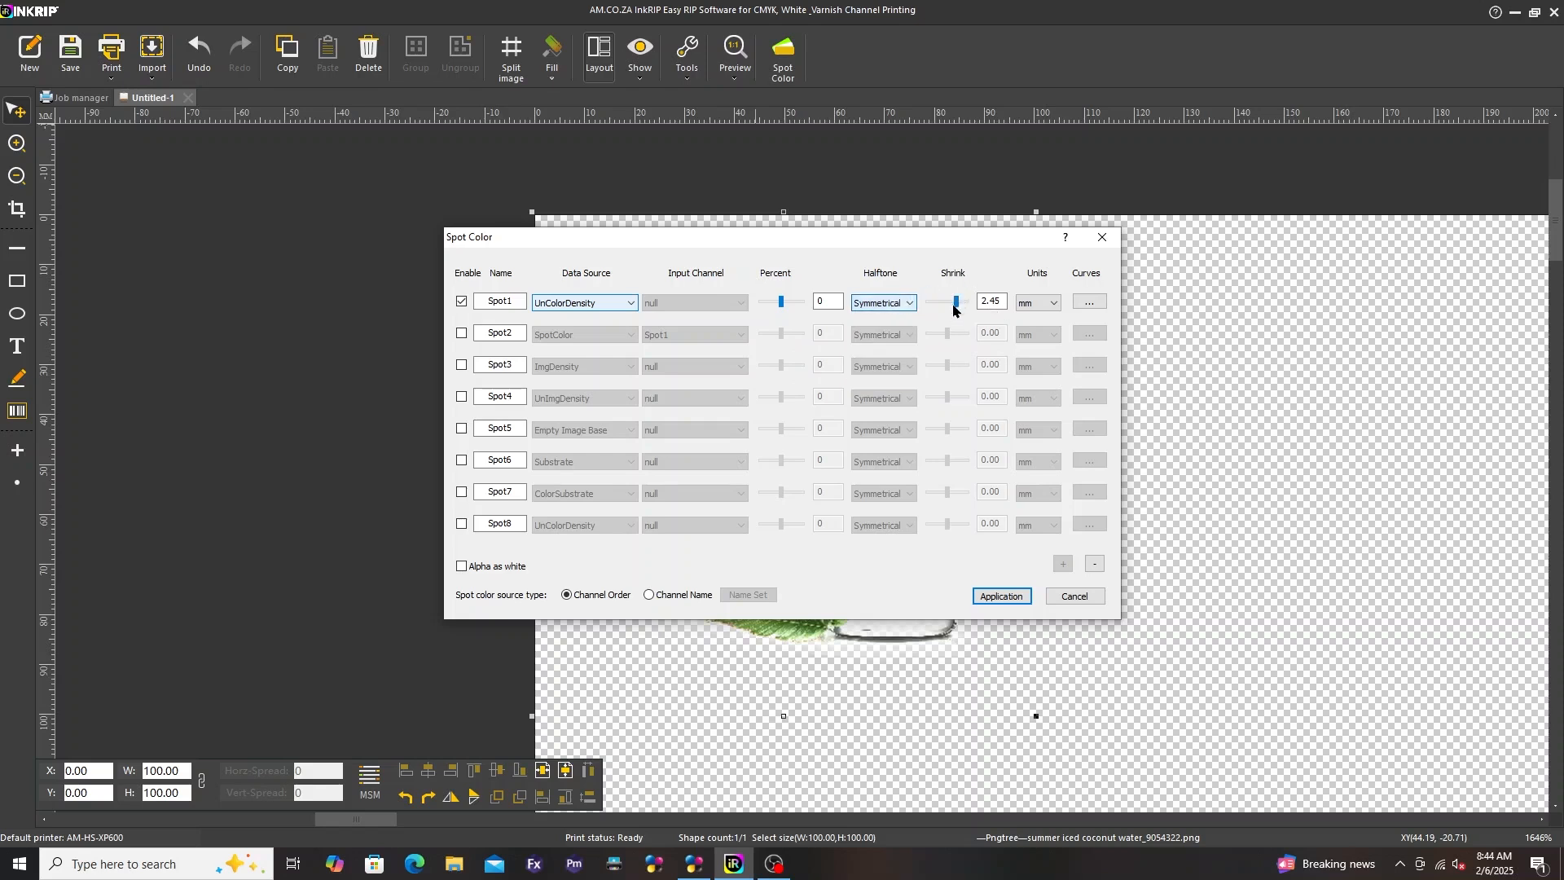
left_click_drag(956, 303, 928, 303)
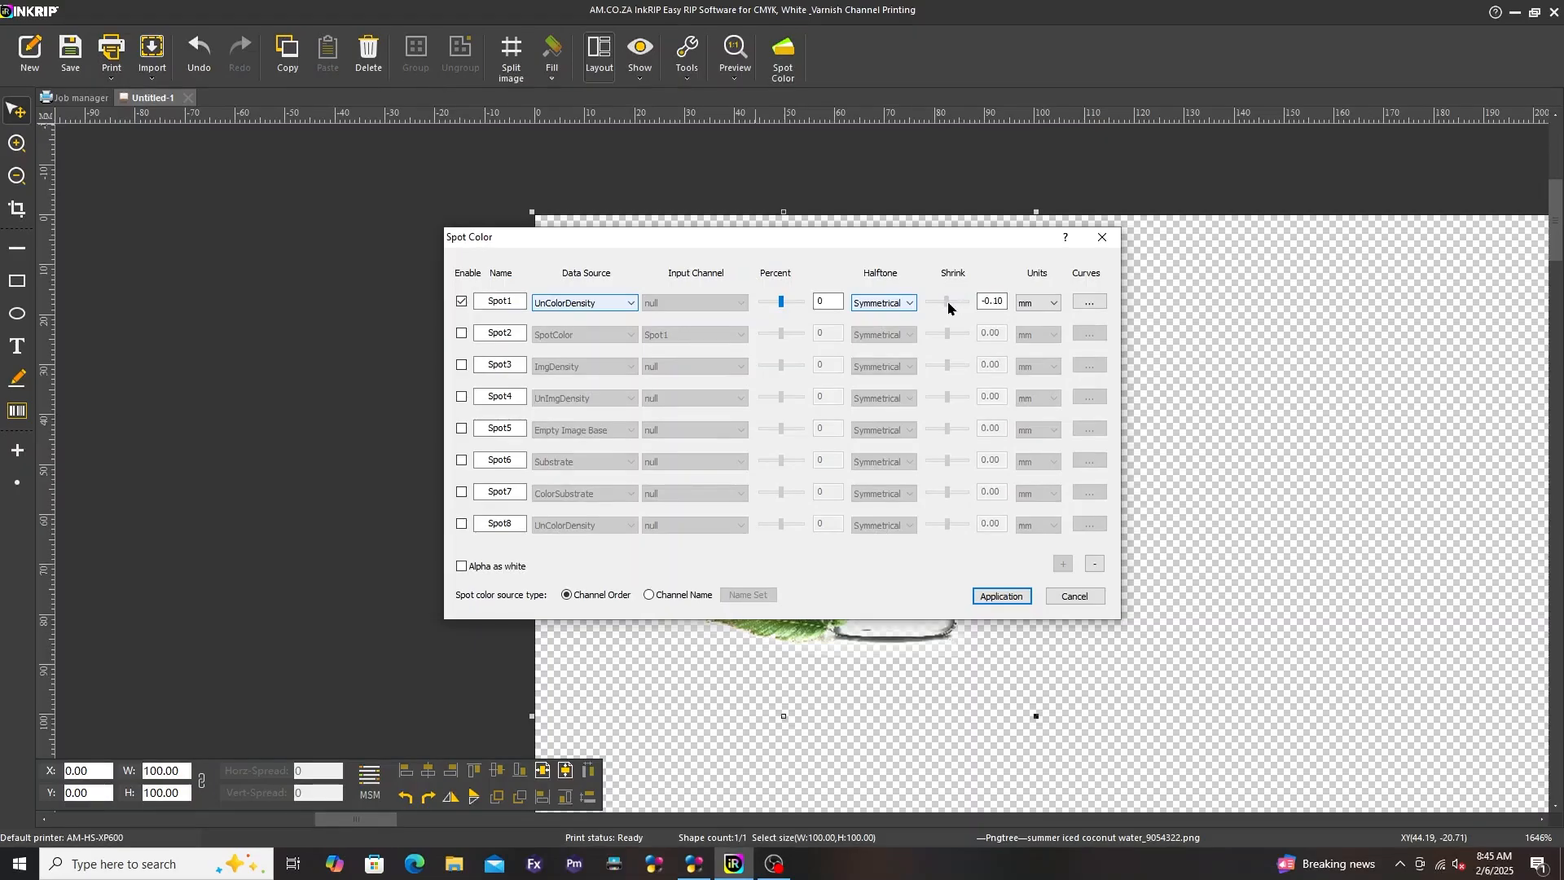